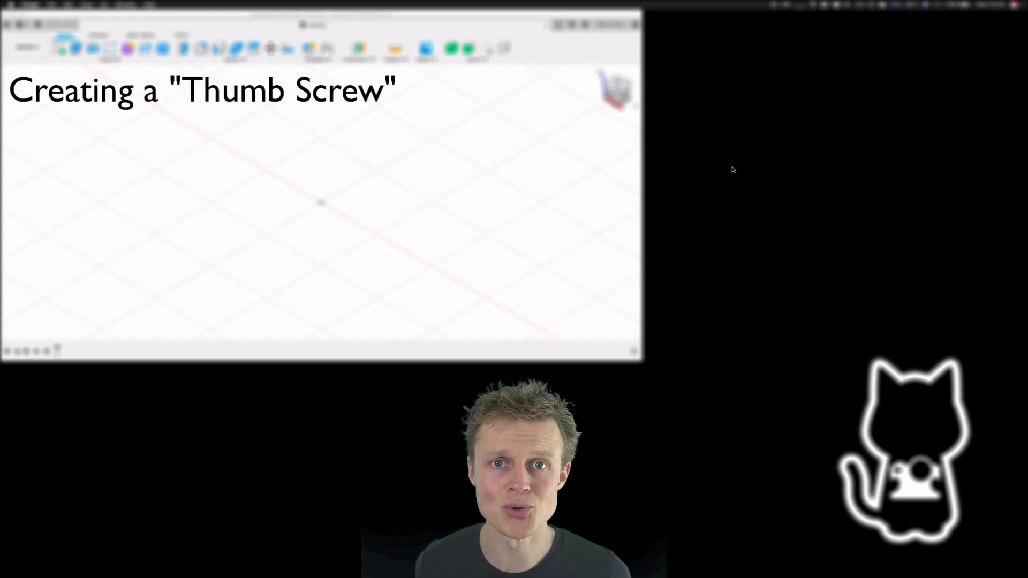
Start a new sketch on the horizontal XY ground plane.
{"action": "type", "text": "plate for a \"cold shoe ad"}
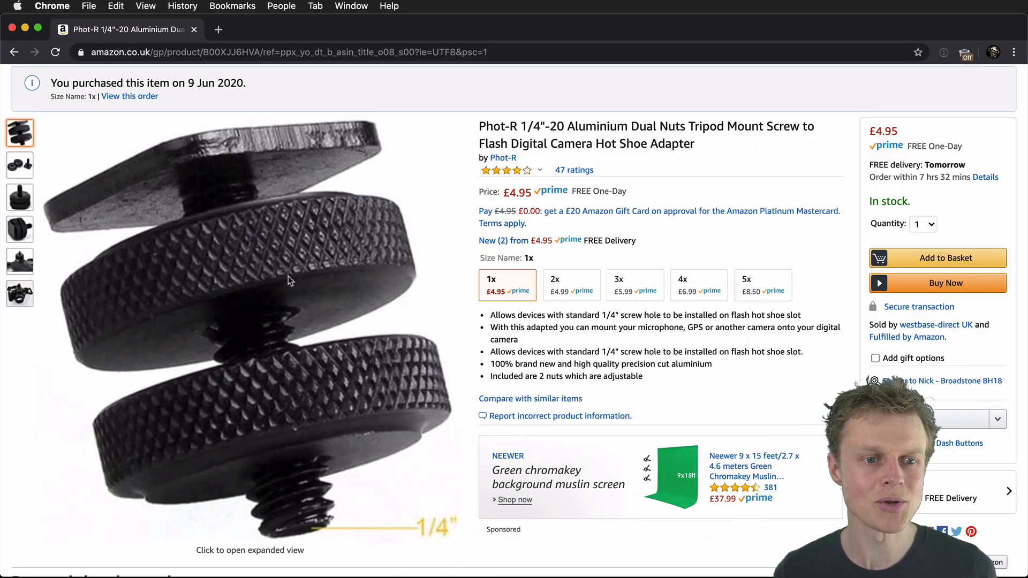
{"action": "mouse_move", "coordinate": [290, 350]}
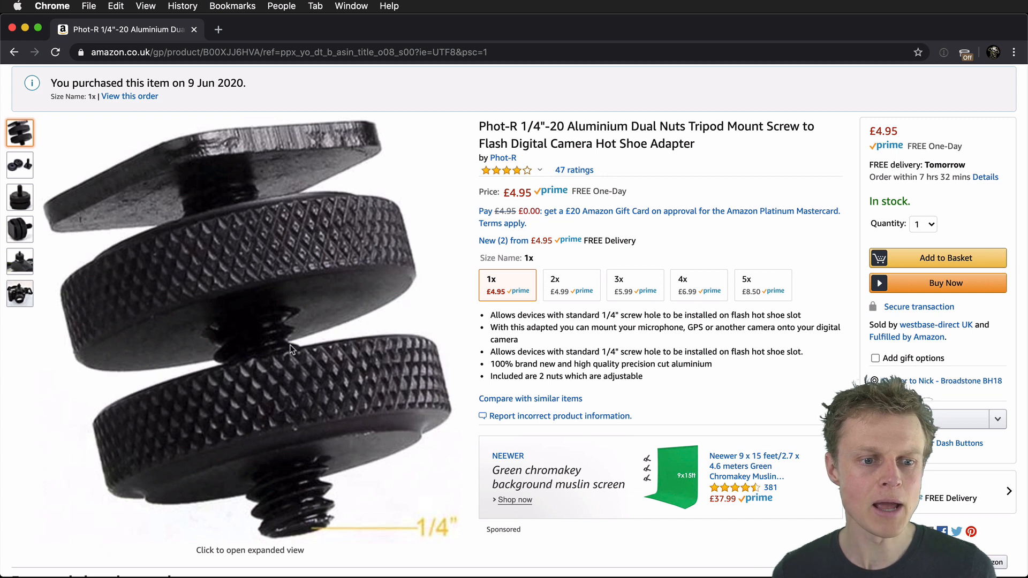
{"action": "mouse_move", "coordinate": [433, 542]}
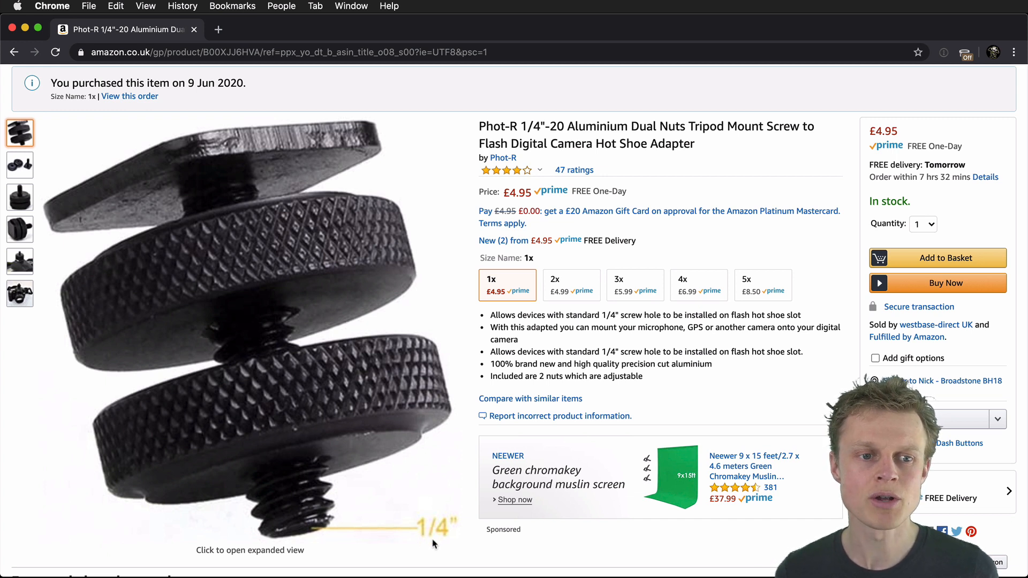
{"action": "mouse_move", "coordinate": [298, 313]}
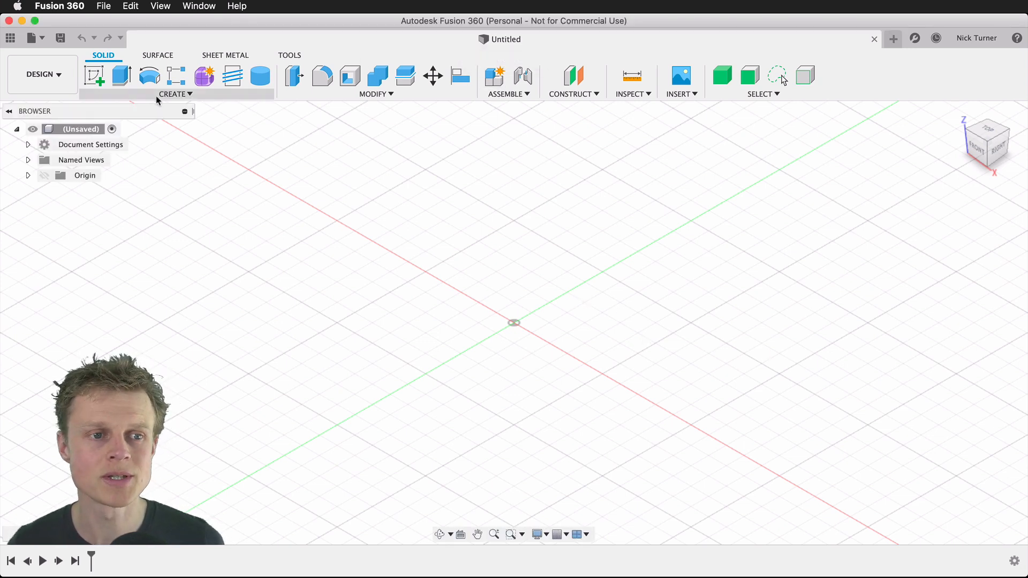
{"action": "mouse_move", "coordinate": [96, 75]}
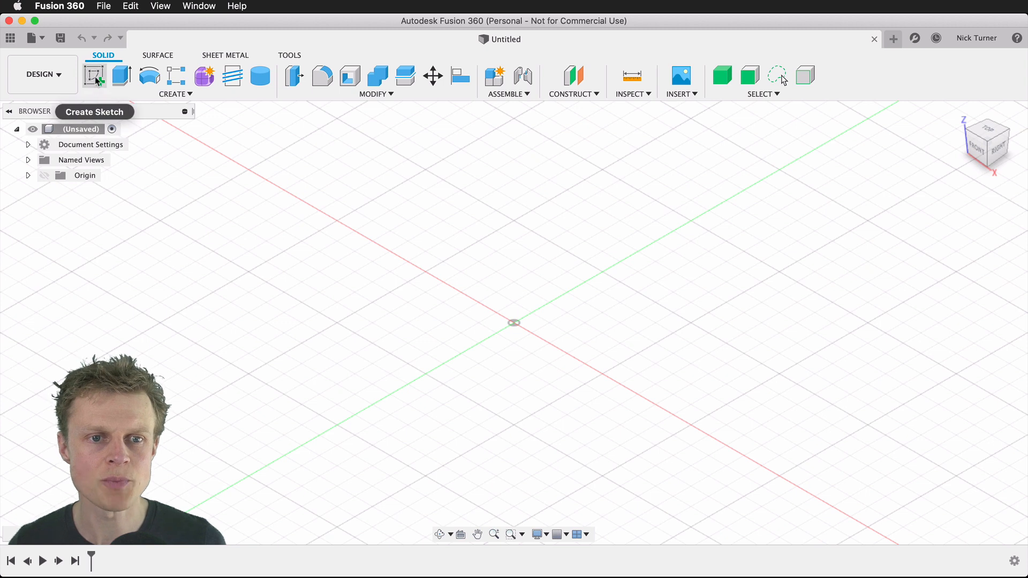
{"action": "left_click", "coordinate": [94, 76]}
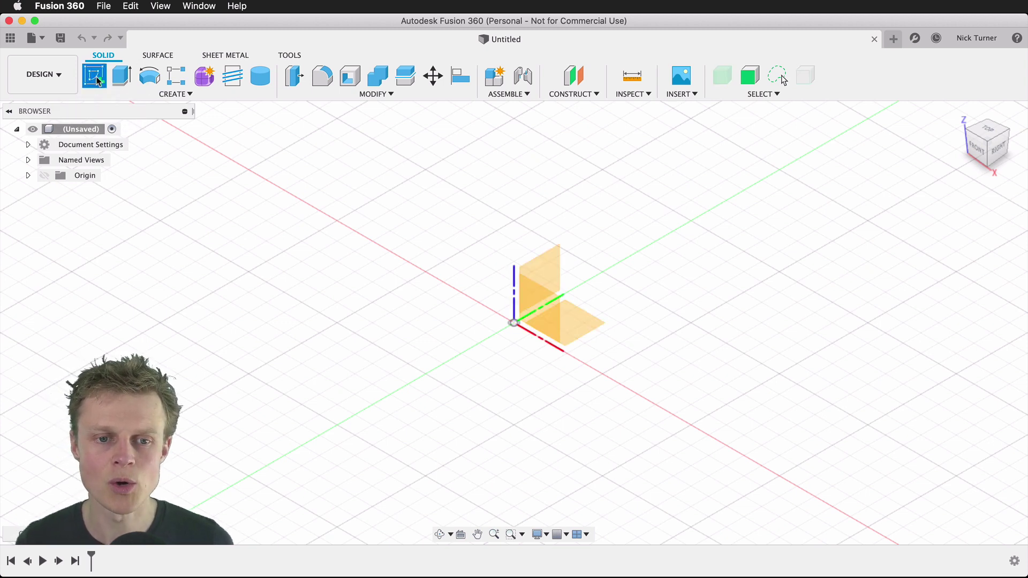
{"action": "left_click", "coordinate": [564, 321]}
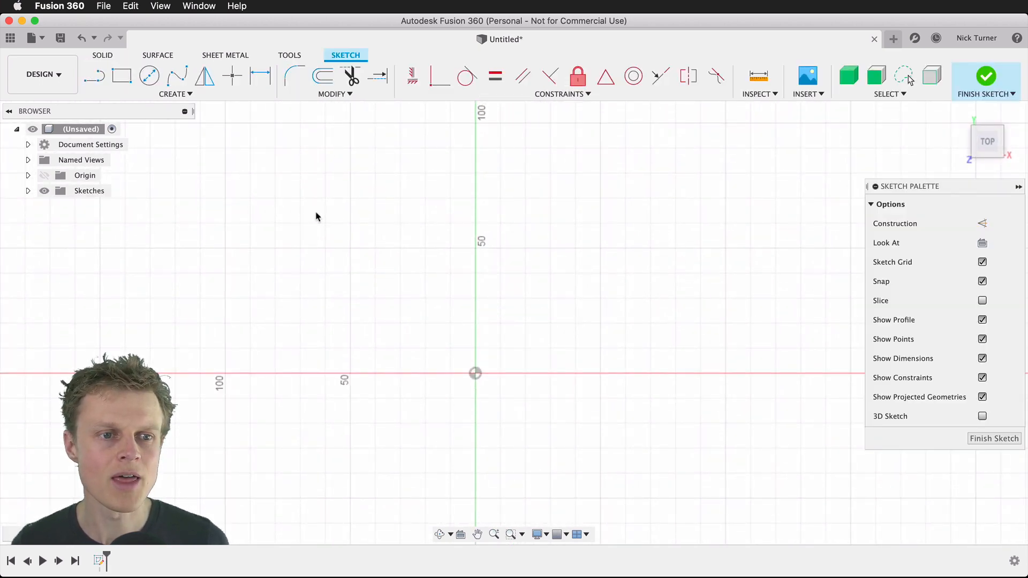
Draw a 30 mm Center Diameter circle at the sketch origin.
{"action": "left_click", "coordinate": [172, 94]}
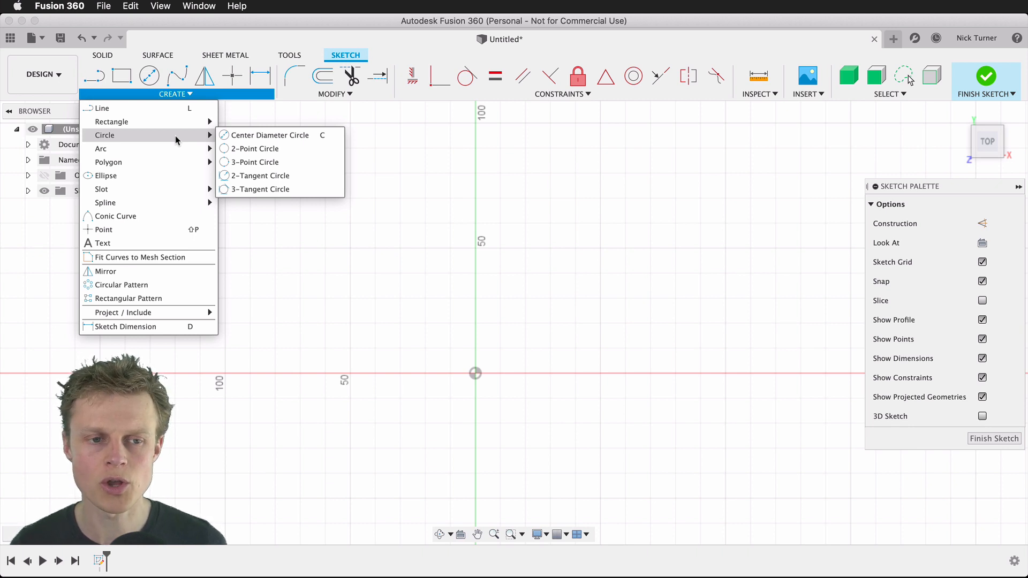
{"action": "mouse_move", "coordinate": [265, 135]}
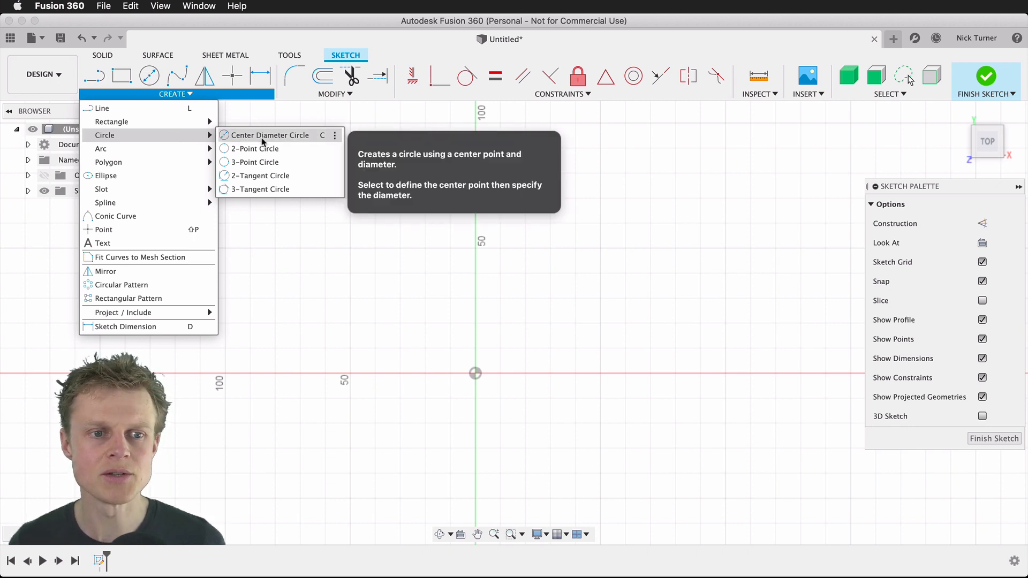
{"action": "left_click", "coordinate": [271, 135]}
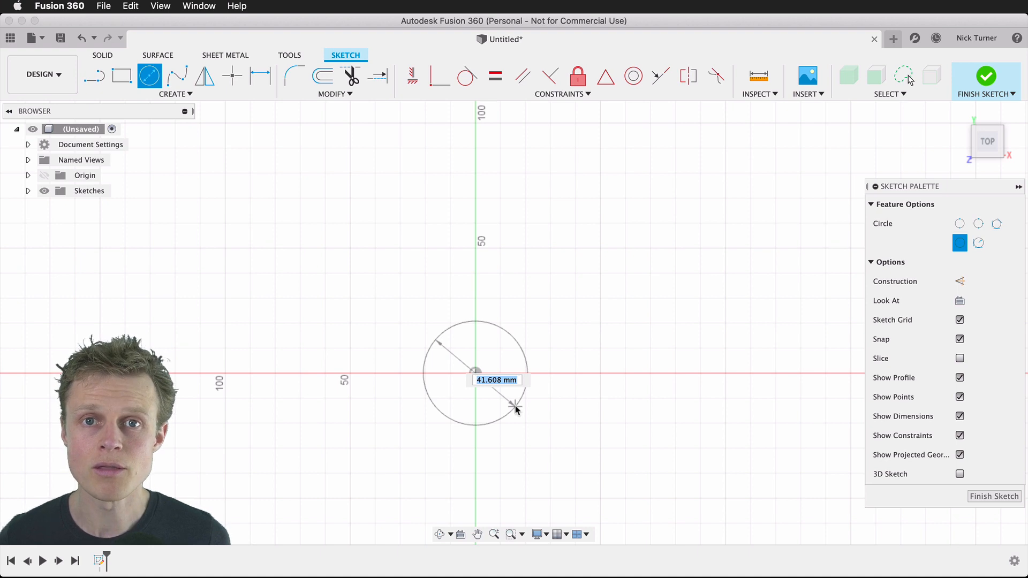
{"action": "type", "text": "3"}
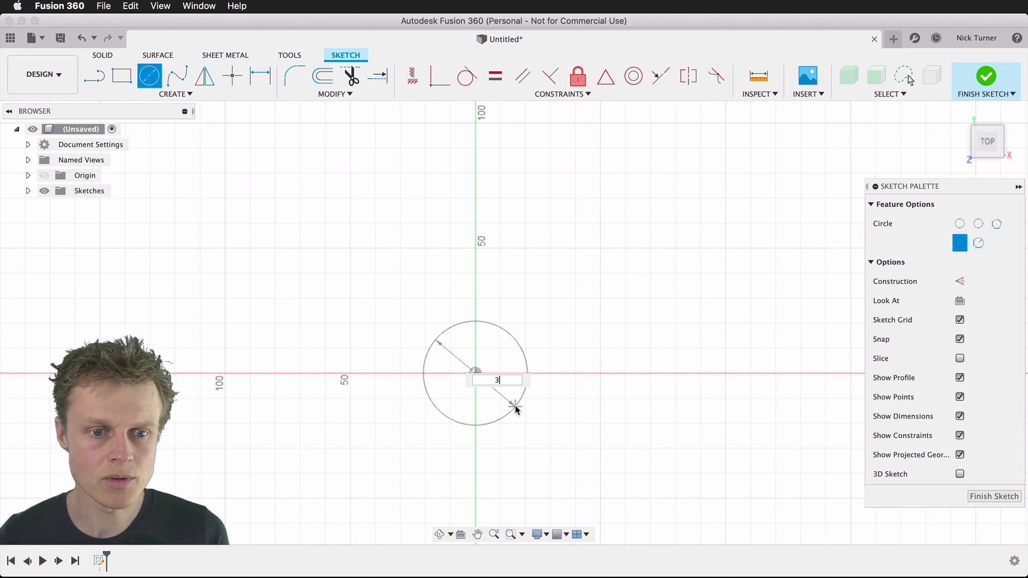
{"action": "type", "text": "0"}
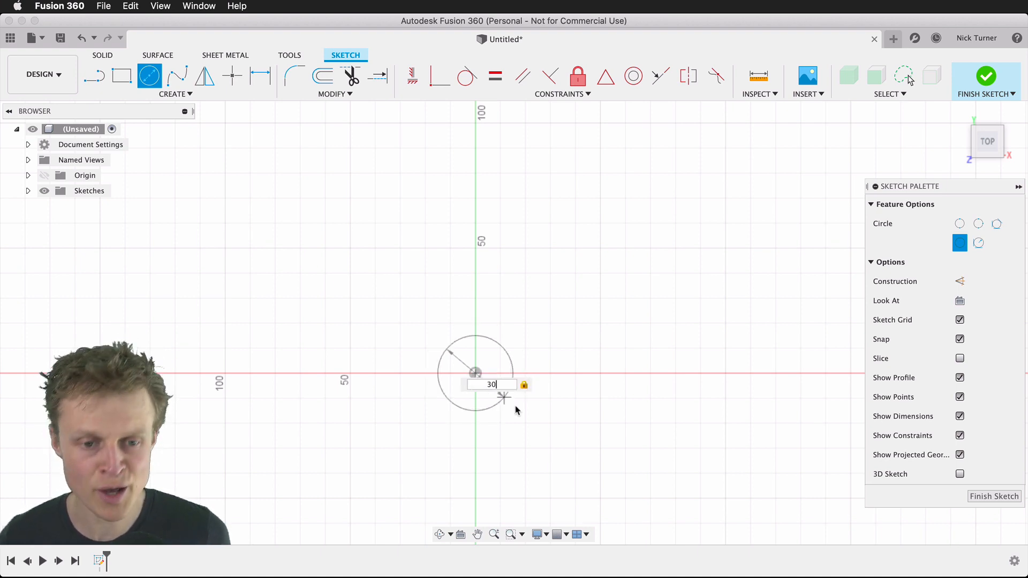
{"action": "key", "text": "Return"}
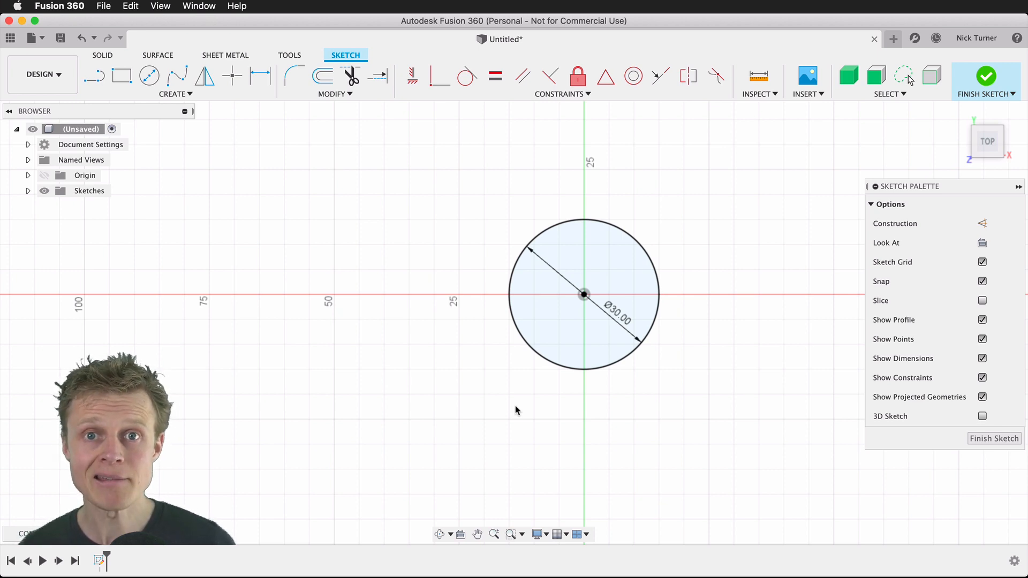
{"action": "mouse_move", "coordinate": [218, 139]}
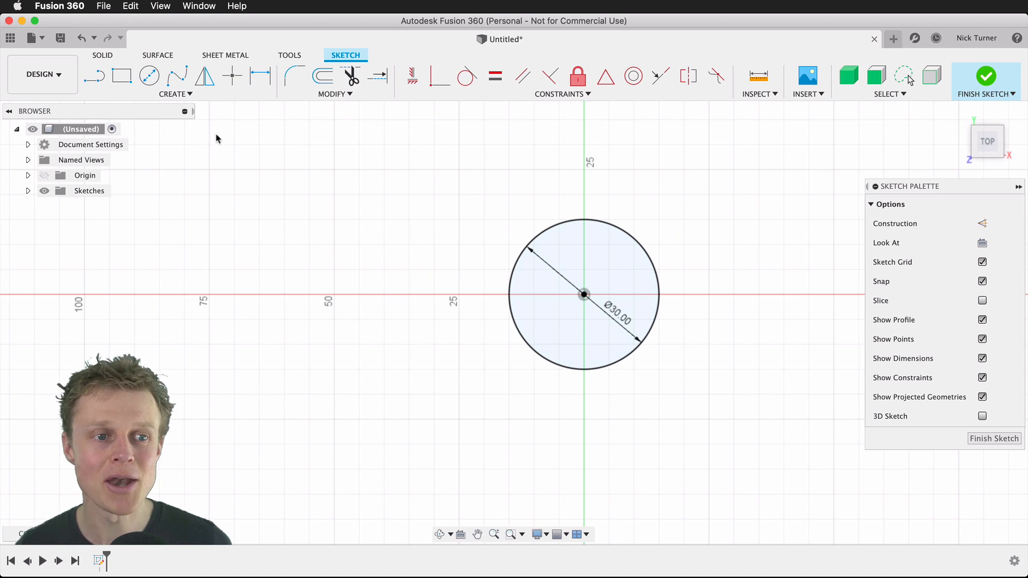
Add a concentric 6.1 mm diameter circle at the origin.
{"action": "left_click", "coordinate": [149, 76]}
{"action": "type", "text": "6.1"}
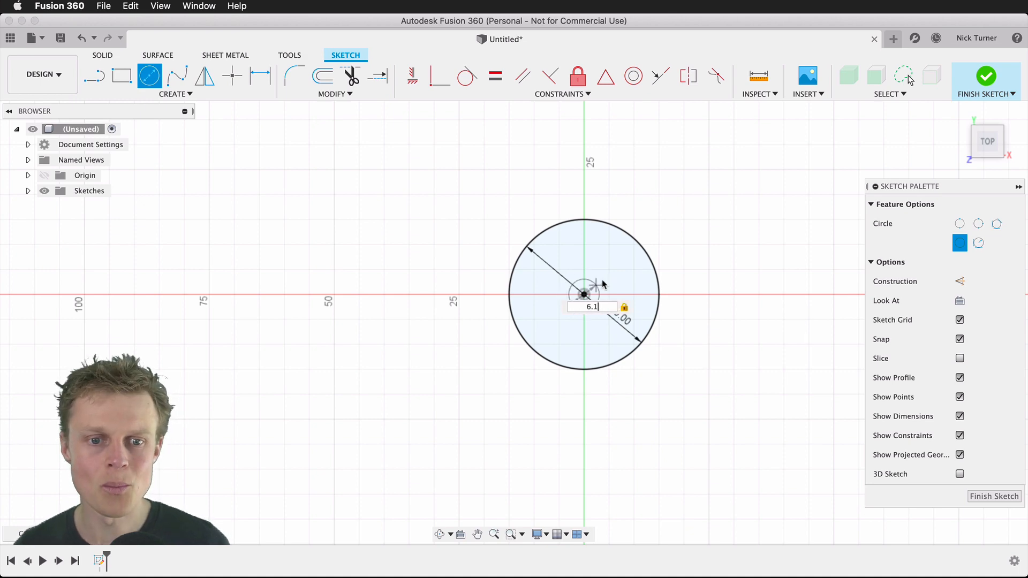
{"action": "key", "text": "Return"}
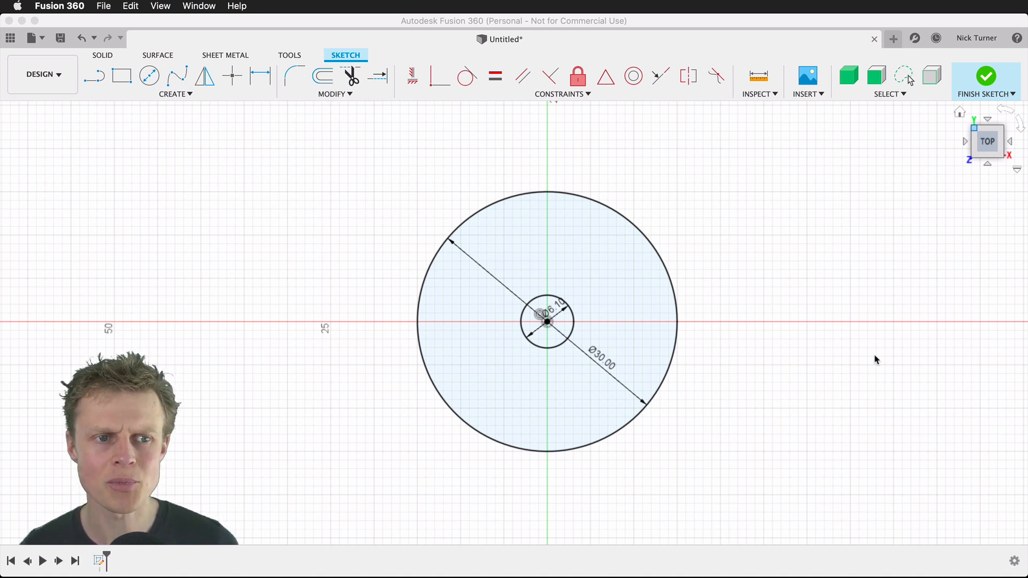
{"action": "mouse_move", "coordinate": [198, 97]}
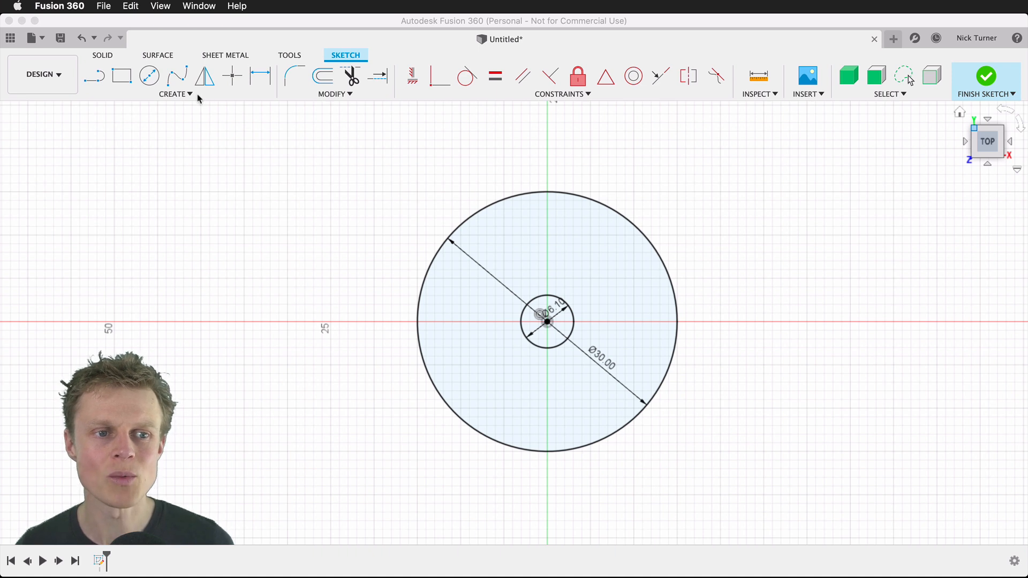
Draw an 18.4 mm center-rectangle square on the origin around the small circle.
{"action": "left_click", "coordinate": [173, 94]}
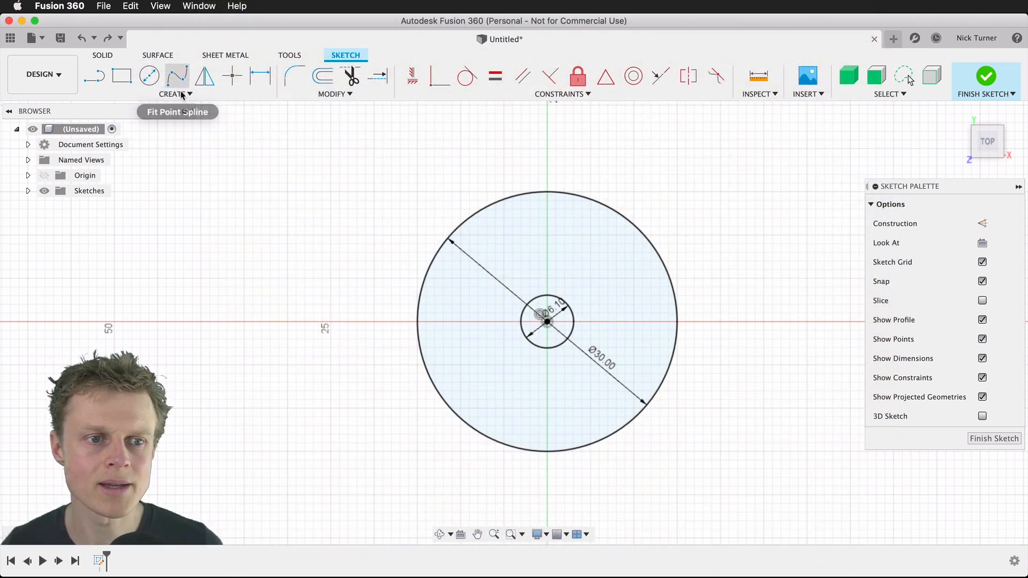
{"action": "left_click", "coordinate": [175, 94]}
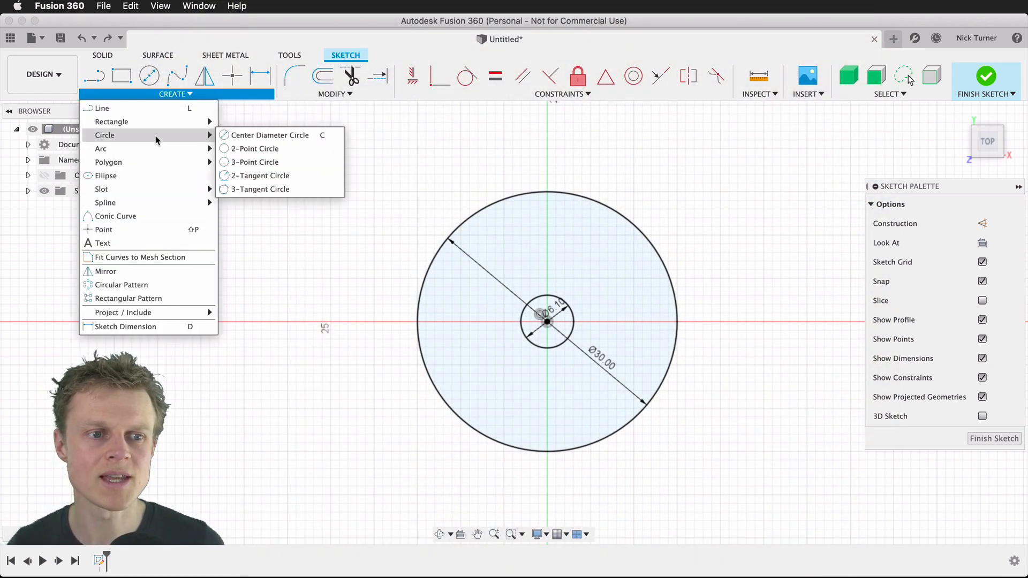
{"action": "left_click", "coordinate": [249, 152]}
{"action": "type", "text": "18"}
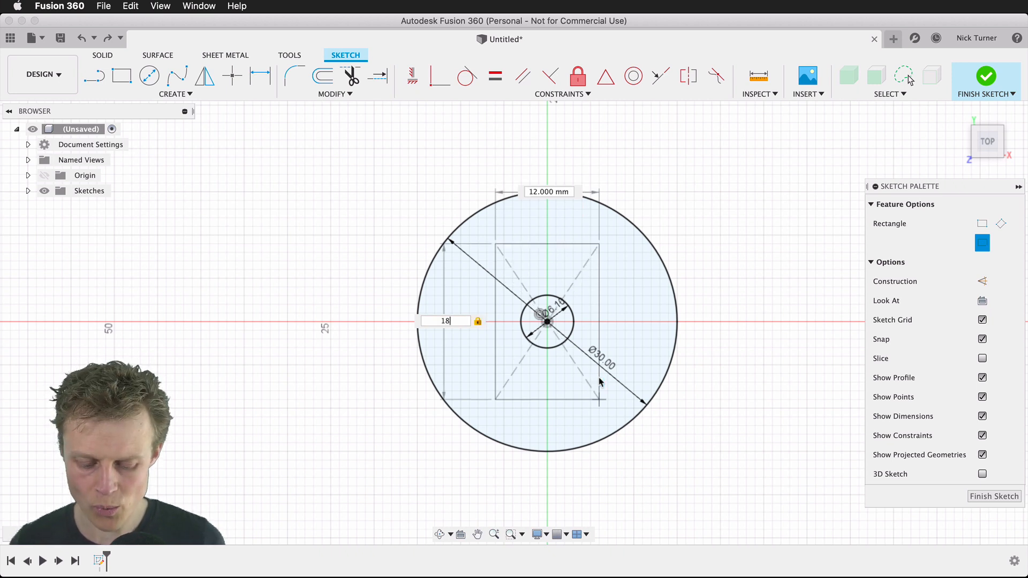
{"action": "type", "text": ".4"}
{"action": "left_click", "coordinate": [548, 191]}
{"action": "type", "text": "18.4"}
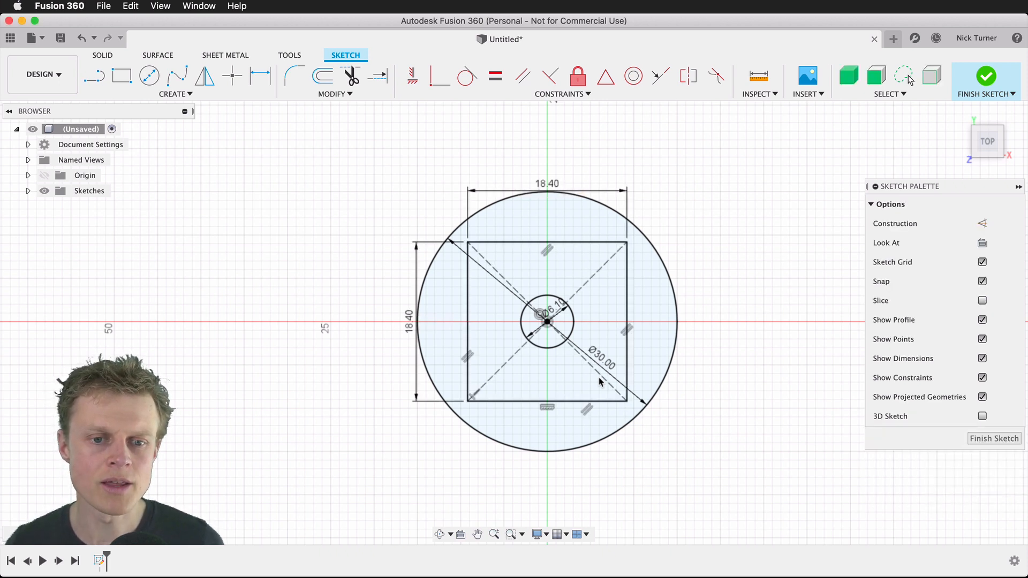
Place points on the square's top and right edges, 4 mm from the top-right corner.
{"action": "scroll", "scroll_direction": "up", "scroll_amount": 3}
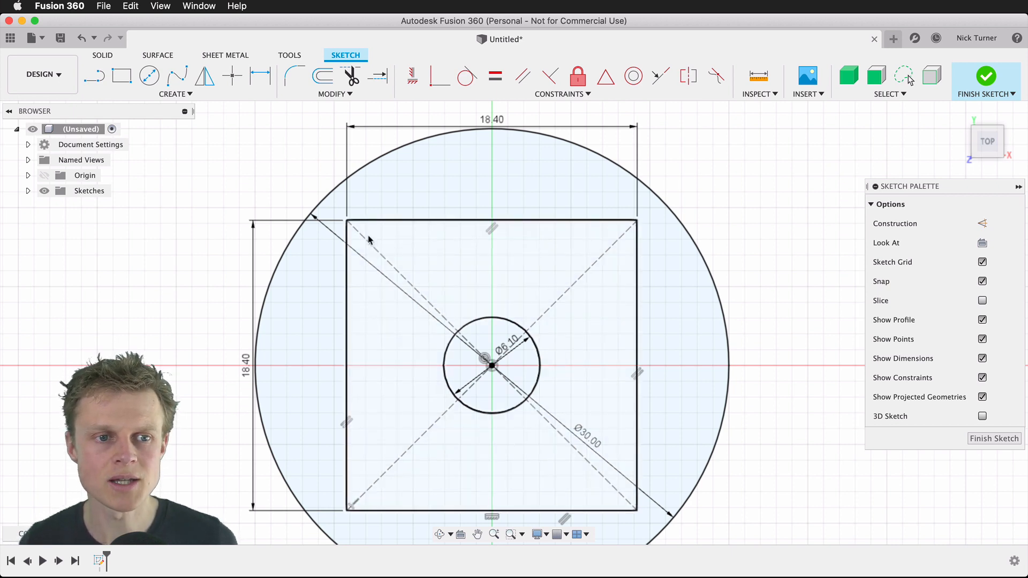
{"action": "mouse_move", "coordinate": [231, 76]}
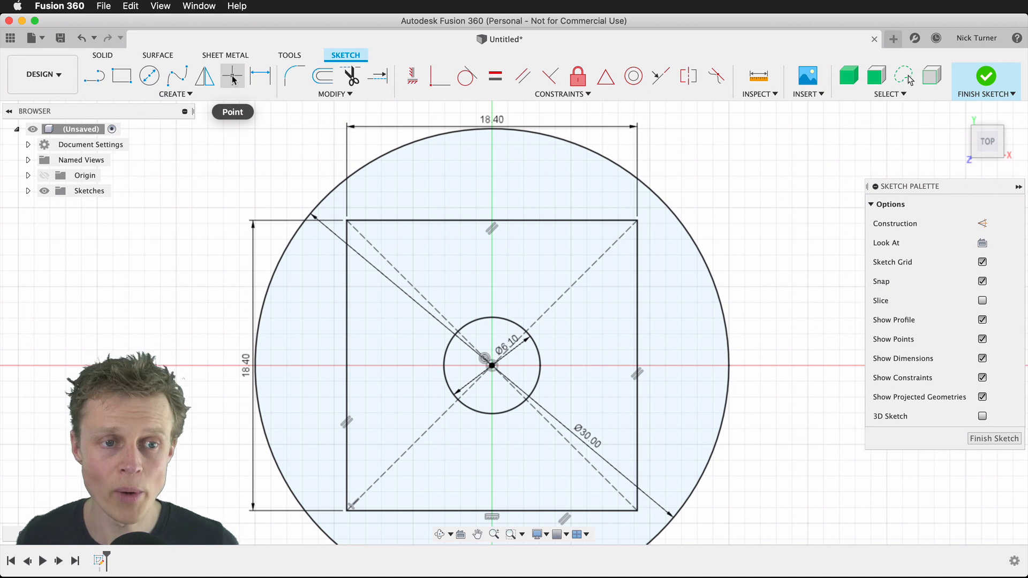
{"action": "mouse_move", "coordinate": [232, 77]}
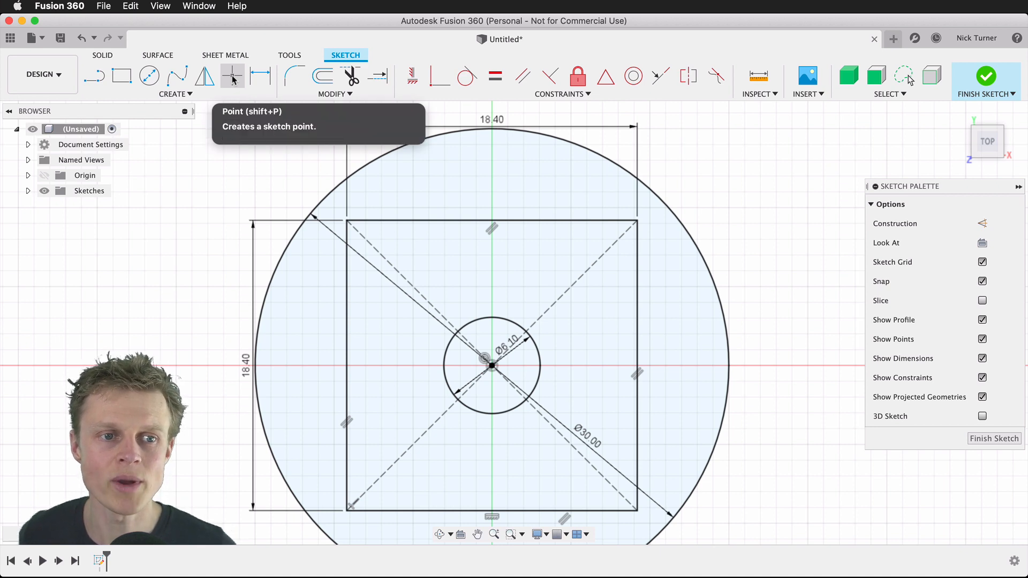
{"action": "left_click", "coordinate": [231, 77]}
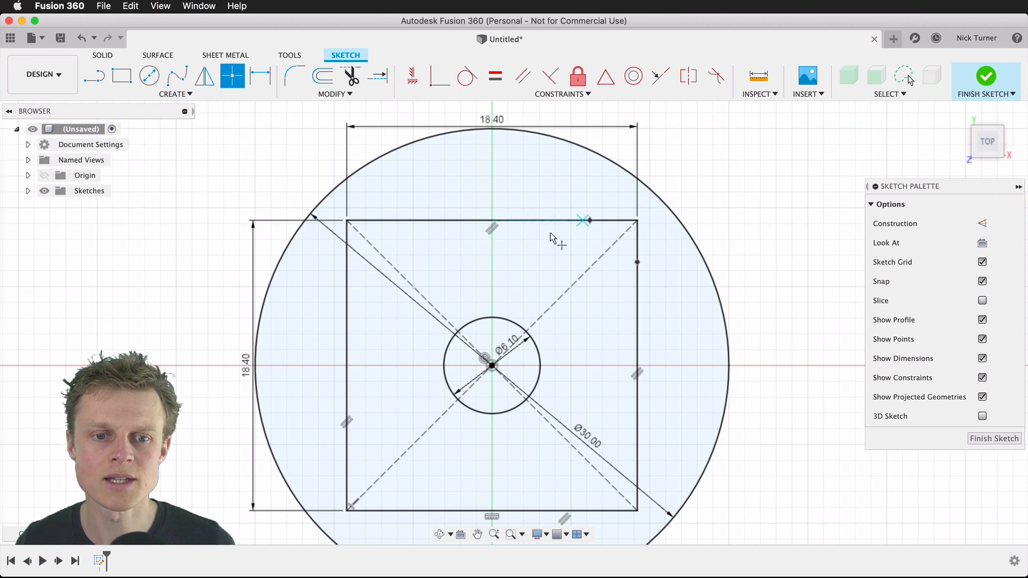
{"action": "mouse_move", "coordinate": [260, 77]}
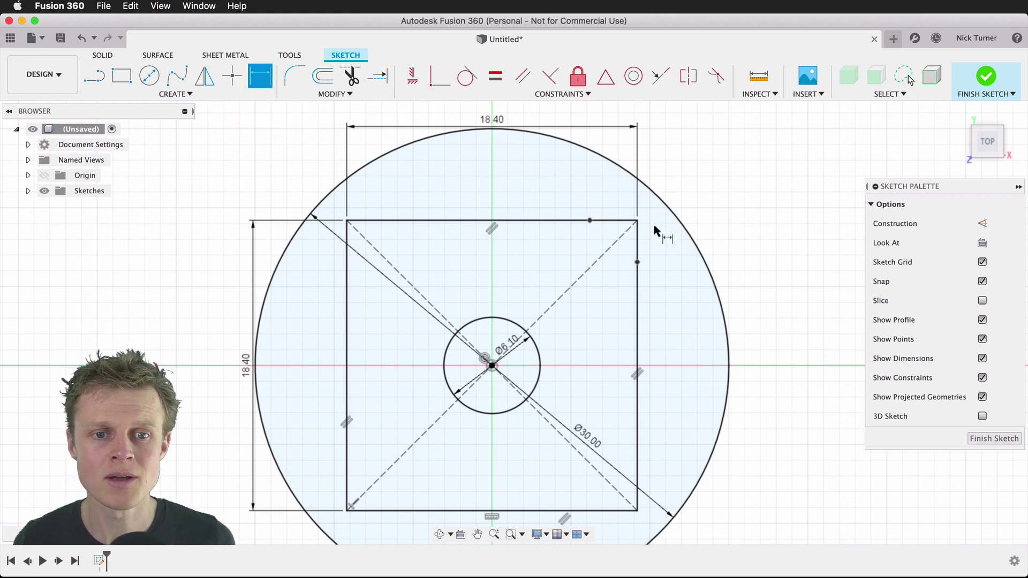
{"action": "mouse_move", "coordinate": [589, 221]}
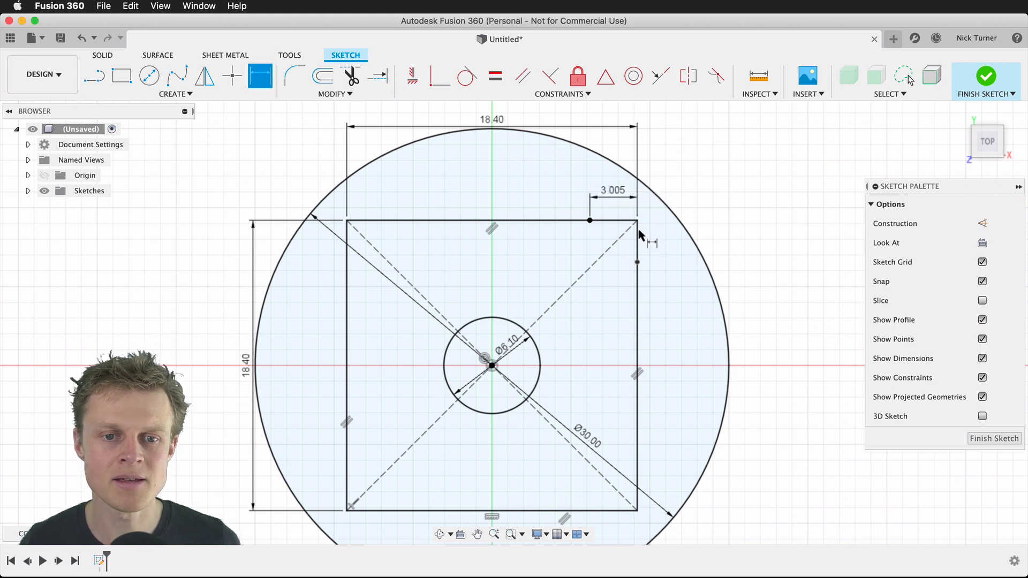
{"action": "mouse_move", "coordinate": [636, 263]}
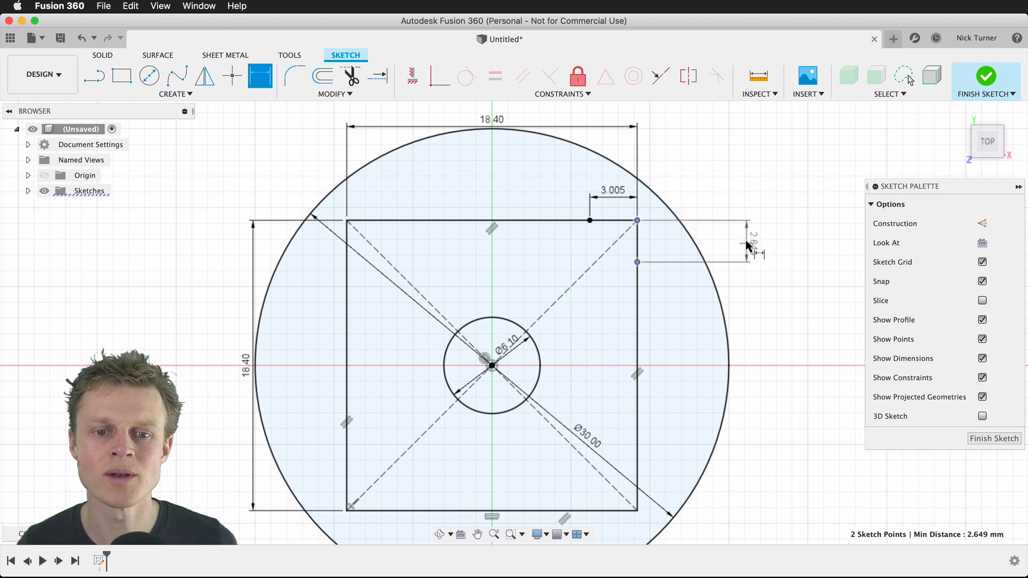
{"action": "left_click", "coordinate": [758, 241]}
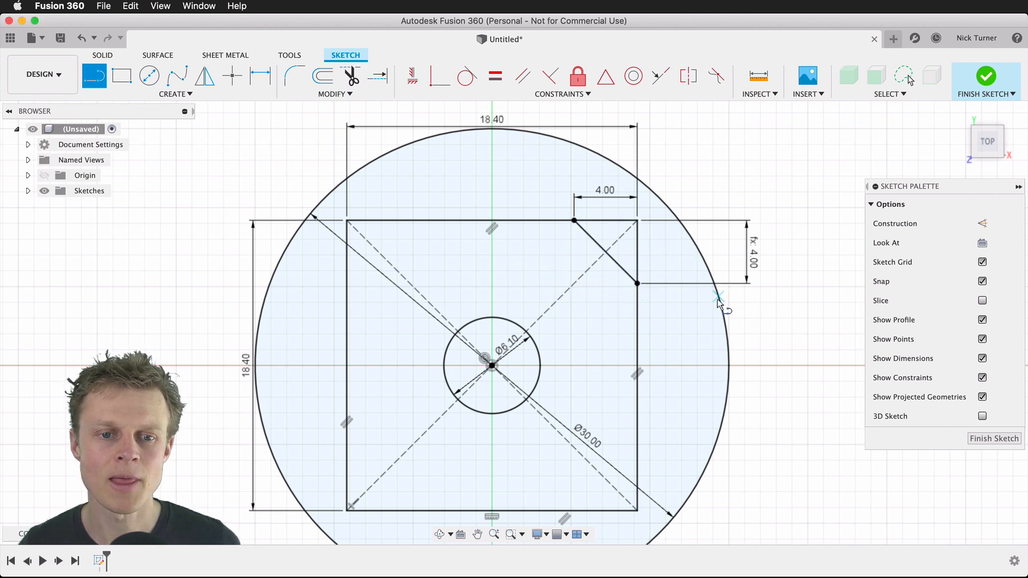
{"action": "mouse_move", "coordinate": [714, 313]}
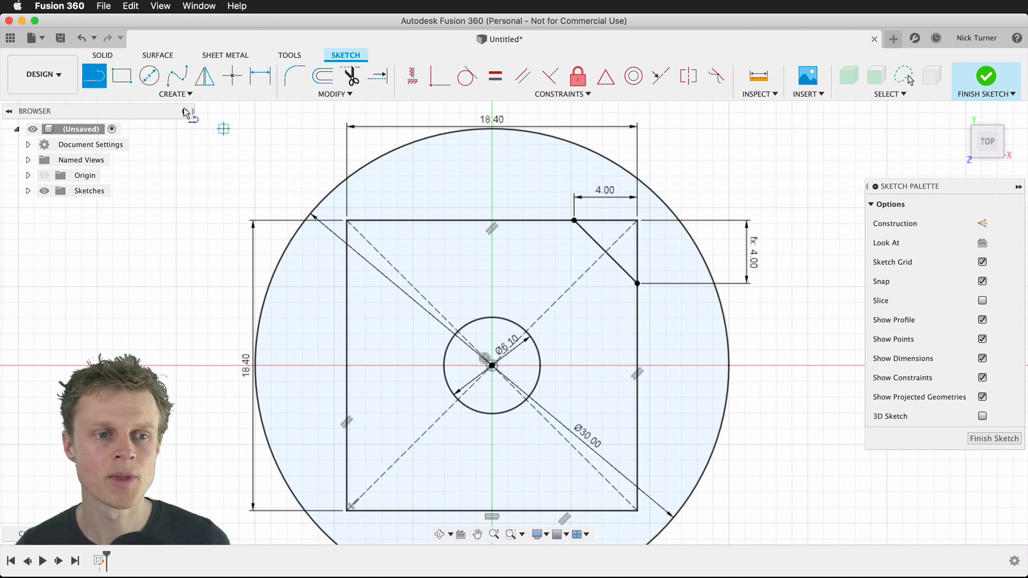
Circular-pattern the diagonal corner line 4 times around the sketch origin.
{"action": "left_click", "coordinate": [175, 93]}
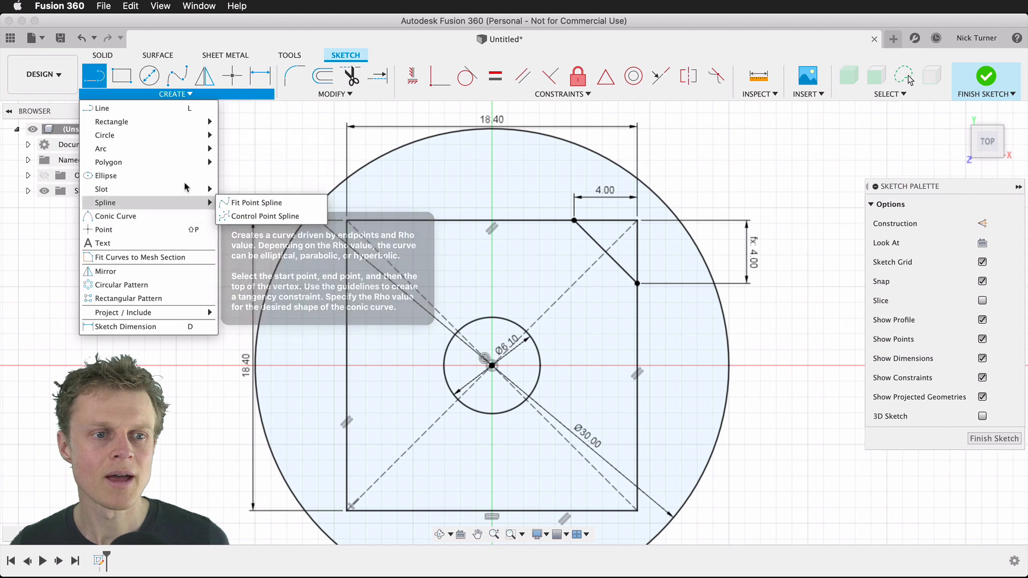
{"action": "mouse_move", "coordinate": [120, 284]}
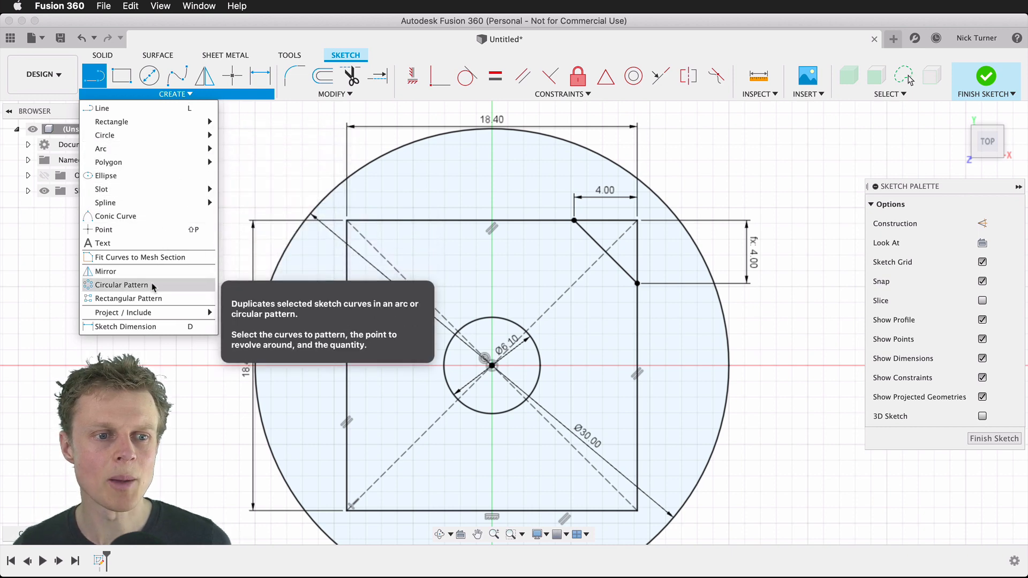
{"action": "left_click", "coordinate": [121, 284]}
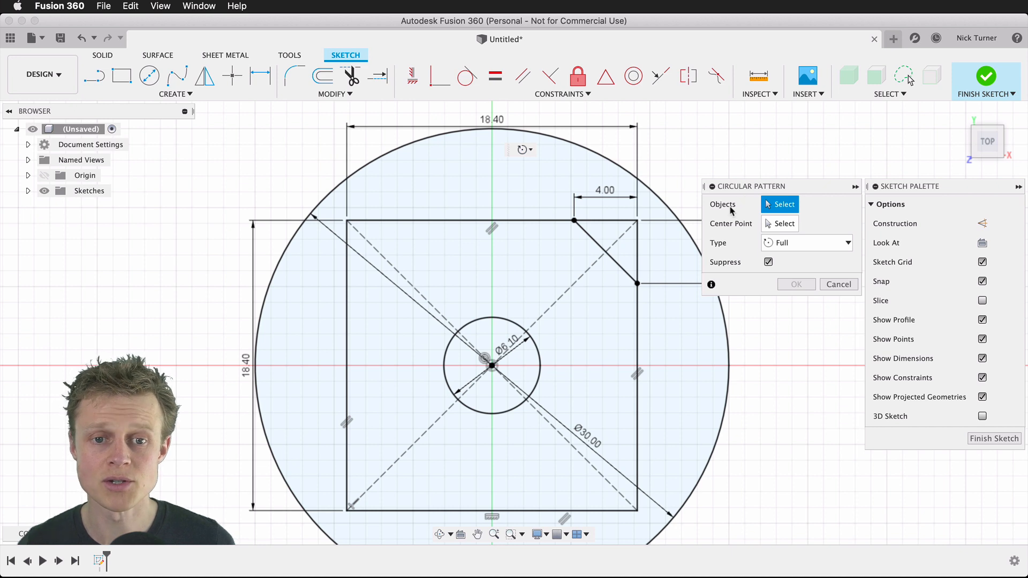
{"action": "left_click", "coordinate": [607, 253]}
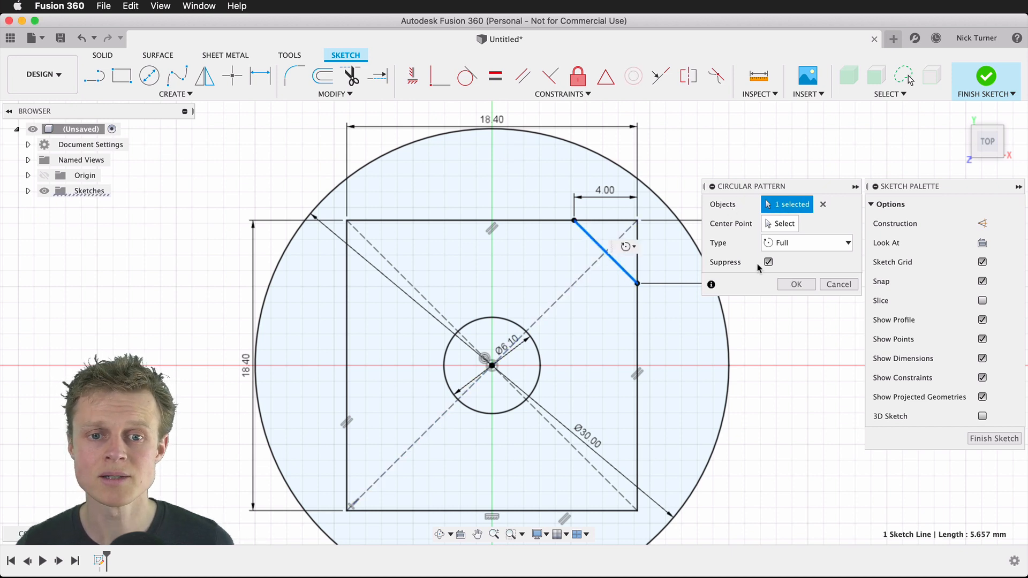
{"action": "left_click", "coordinate": [779, 224]}
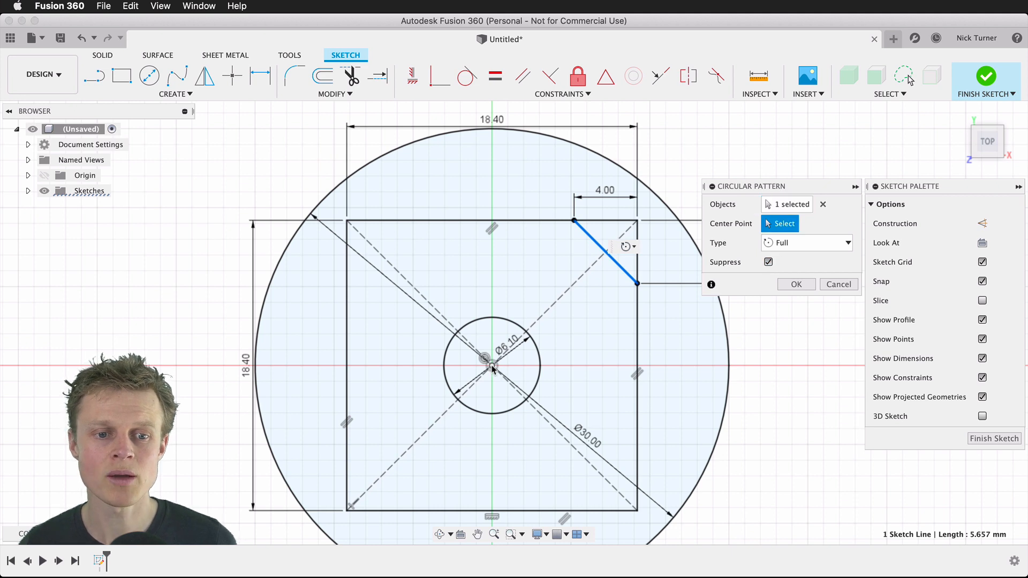
{"action": "left_click", "coordinate": [491, 365]}
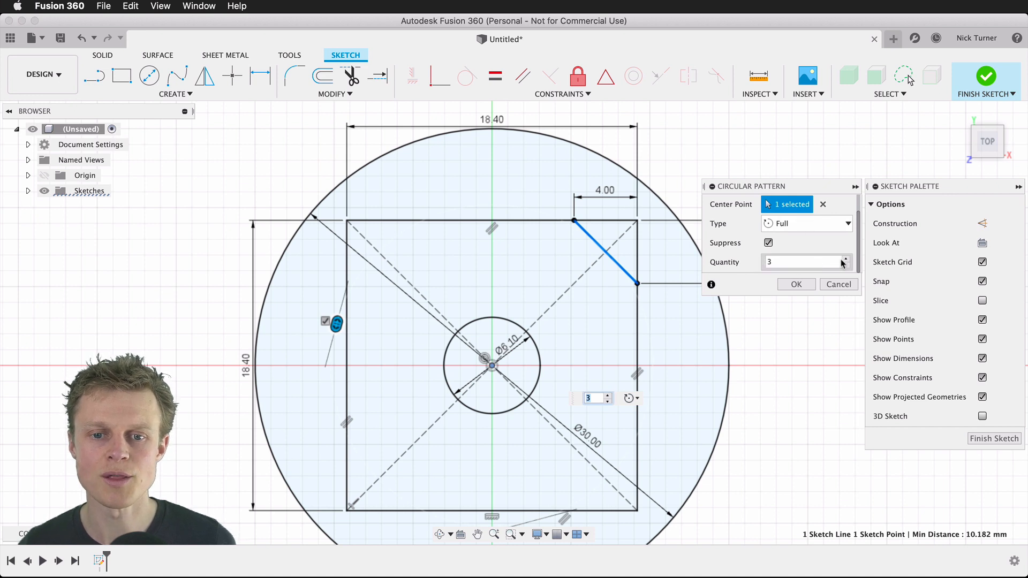
{"action": "left_click", "coordinate": [845, 258]}
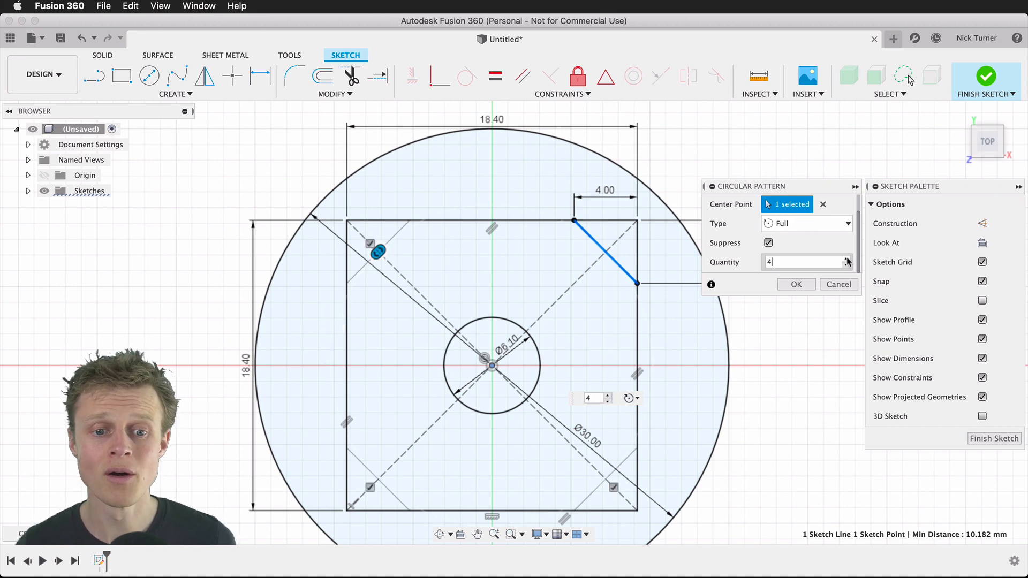
{"action": "mouse_move", "coordinate": [350, 482]}
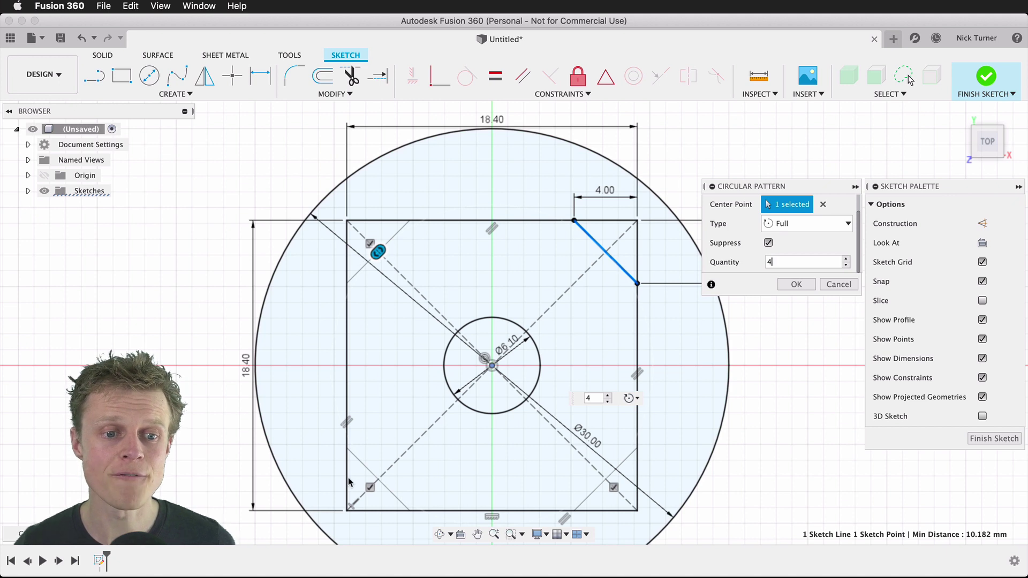
{"action": "mouse_move", "coordinate": [635, 274]}
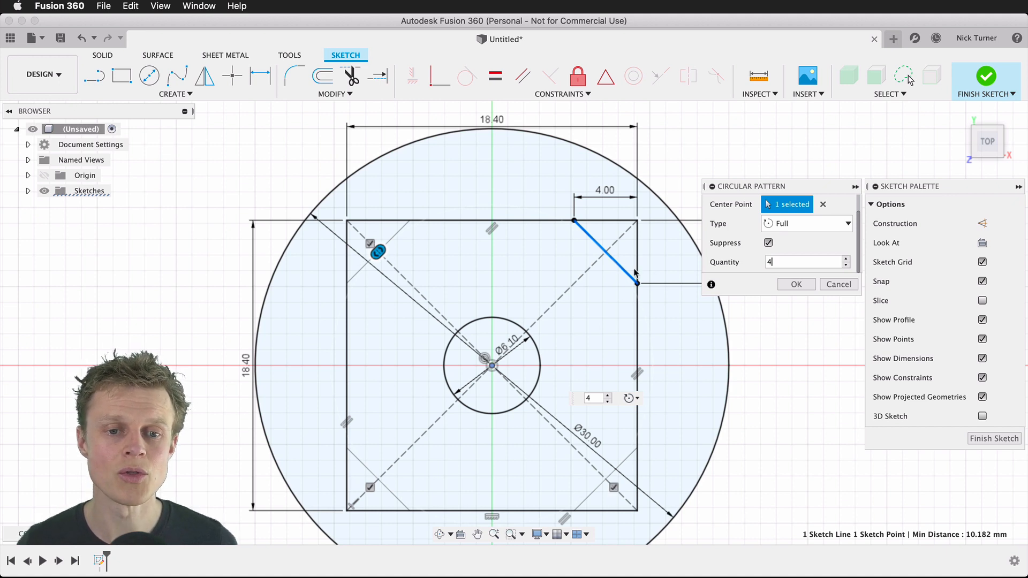
{"action": "left_click", "coordinate": [795, 284]}
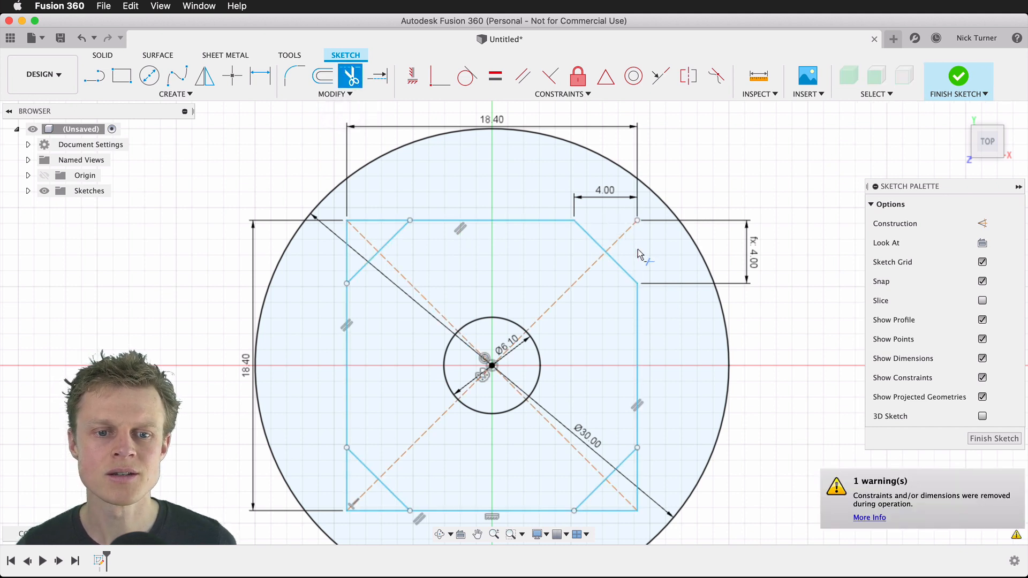
Trim the square's leftover corner tips beyond the diagonal lines.
{"action": "left_click", "coordinate": [637, 394]}
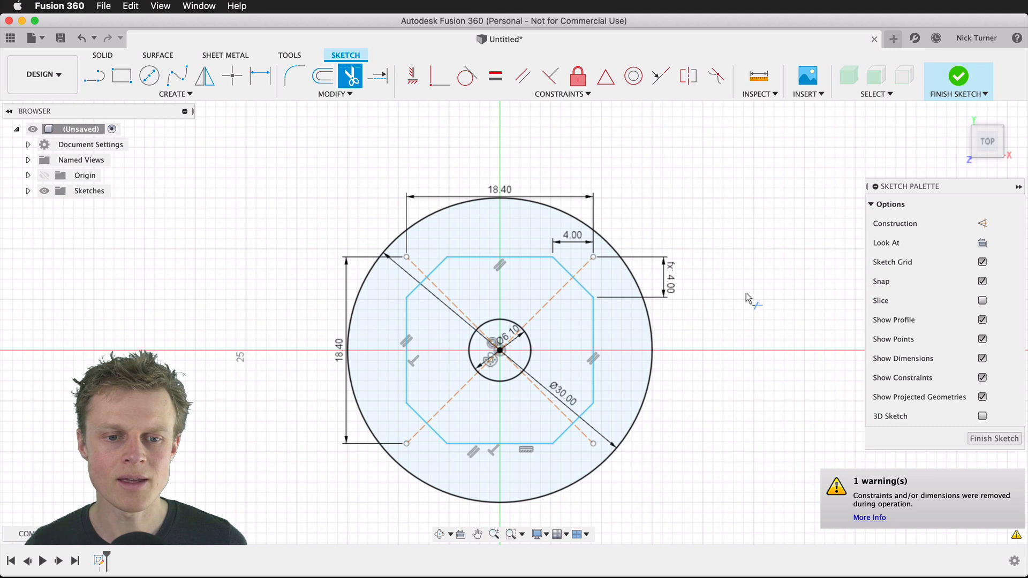
{"action": "mouse_move", "coordinate": [758, 316]}
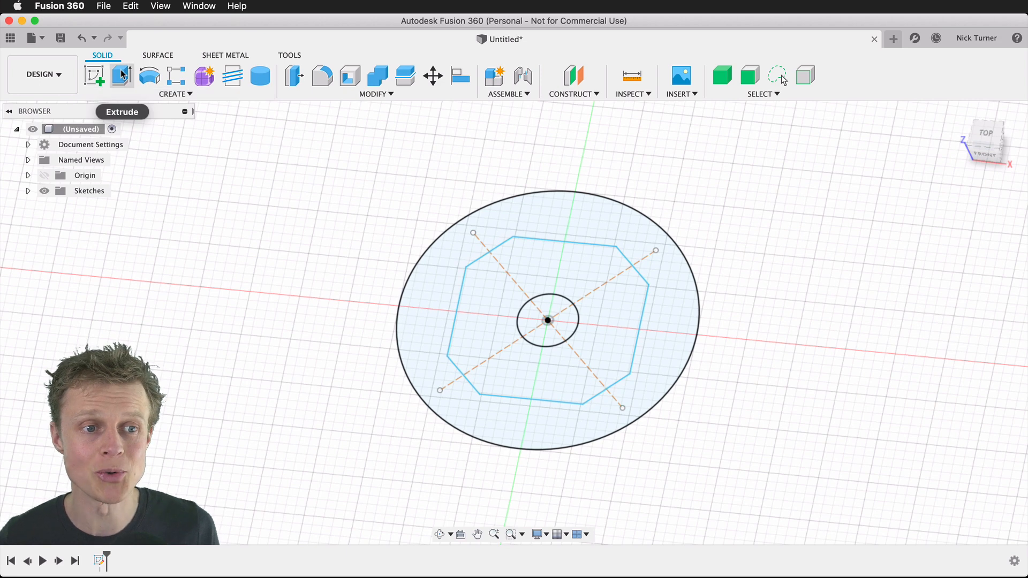
Extrude the outer ring and octagon regions 10 mm into a solid disc.
{"action": "left_click", "coordinate": [122, 76]}
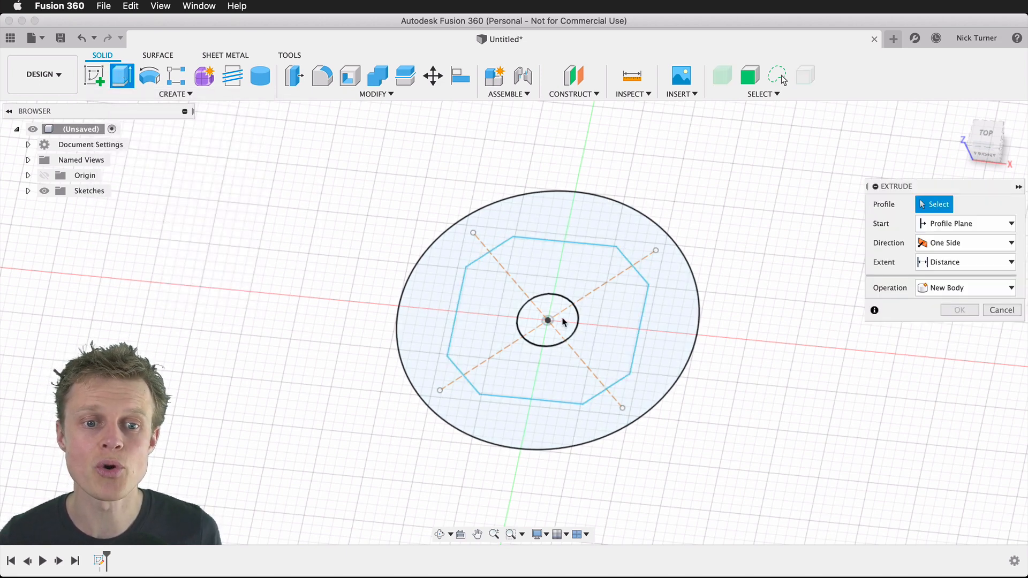
{"action": "mouse_move", "coordinate": [570, 312]}
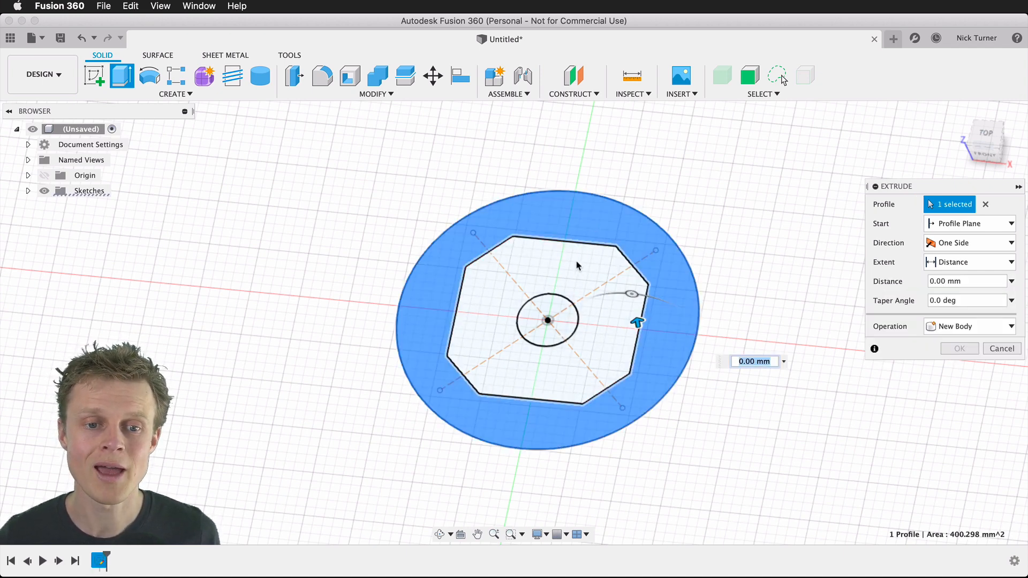
{"action": "left_click", "coordinate": [511, 256]}
{"action": "type", "text": "1"}
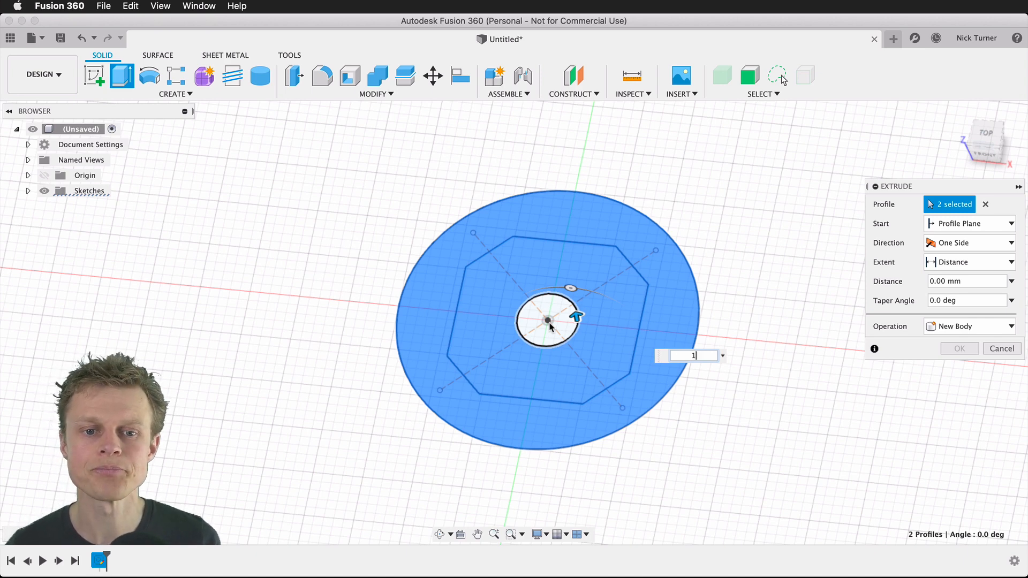
{"action": "type", "text": "0"}
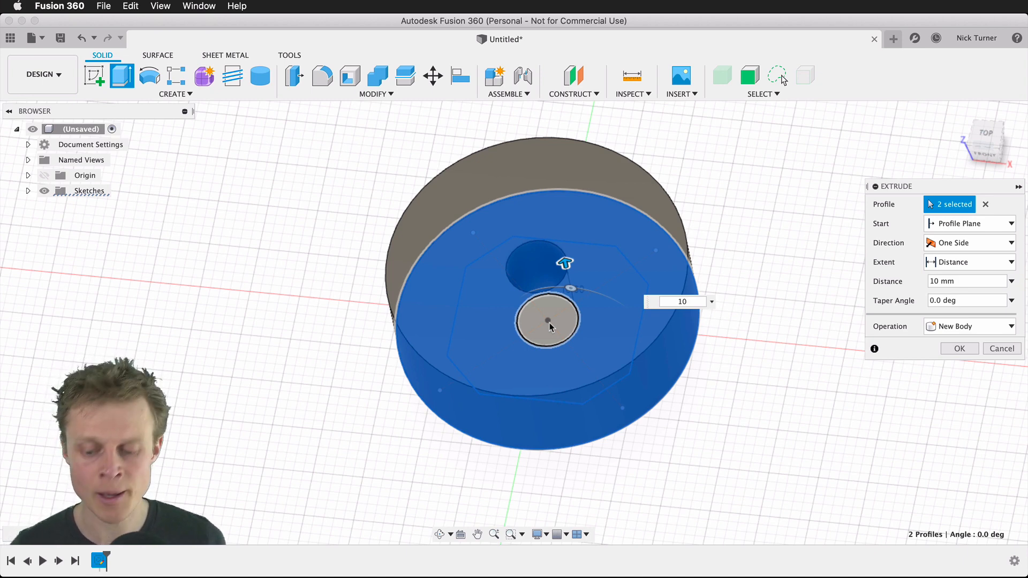
{"action": "left_click", "coordinate": [958, 348]}
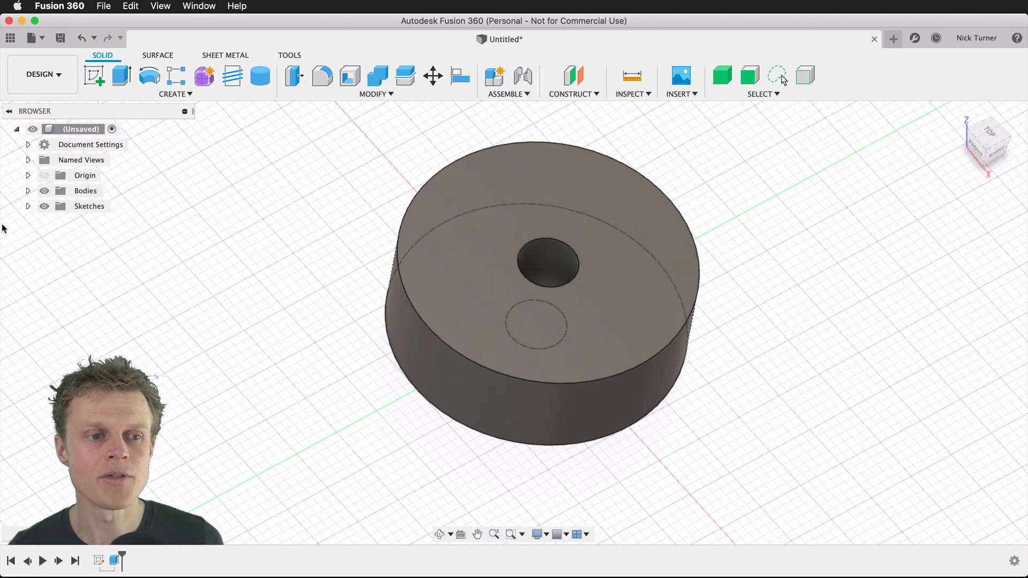
Extrude-cut the octagonal region into the disc at 10 mm - 2 mm depth.
{"action": "left_click", "coordinate": [28, 206]}
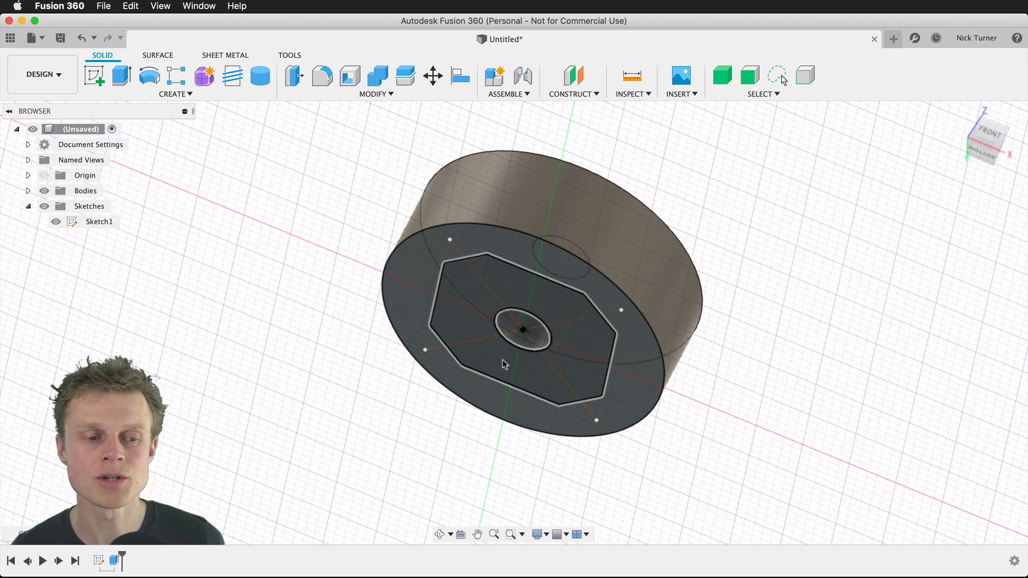
{"action": "left_click", "coordinate": [121, 76]}
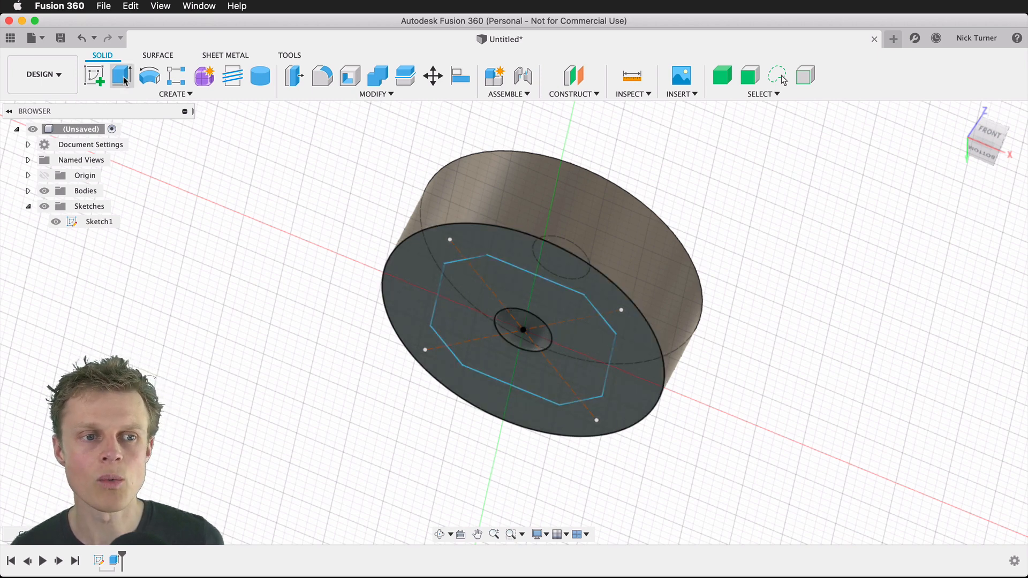
{"action": "left_click", "coordinate": [121, 76]}
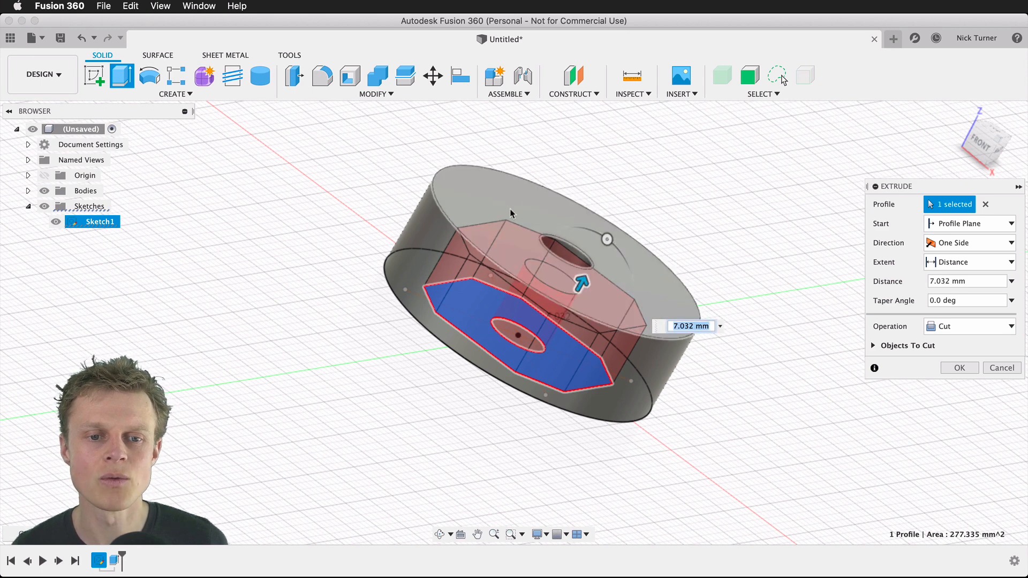
{"action": "mouse_move", "coordinate": [675, 304]}
{"action": "type", "text": "10"}
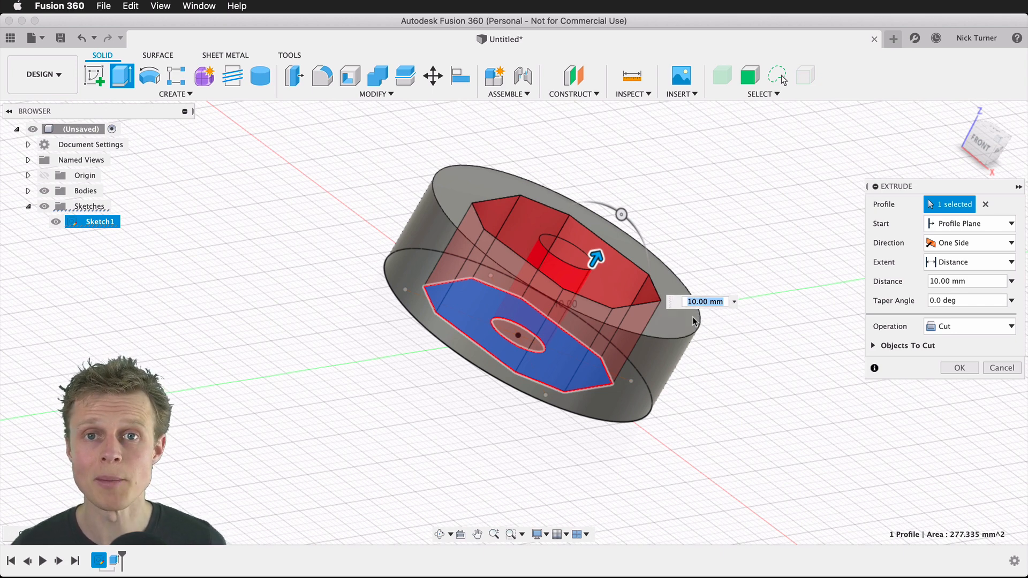
{"action": "mouse_move", "coordinate": [667, 328]}
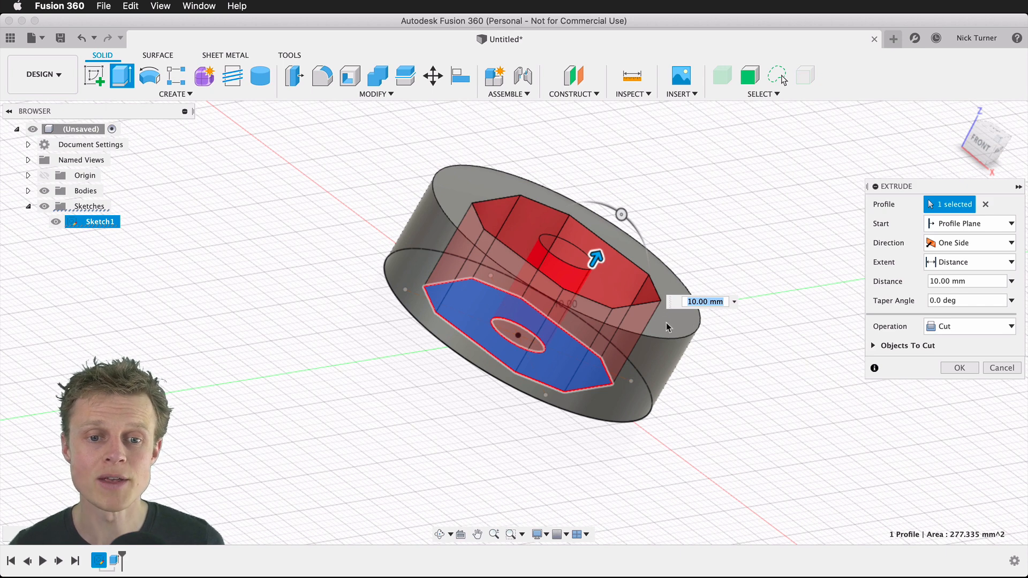
{"action": "mouse_move", "coordinate": [562, 287]}
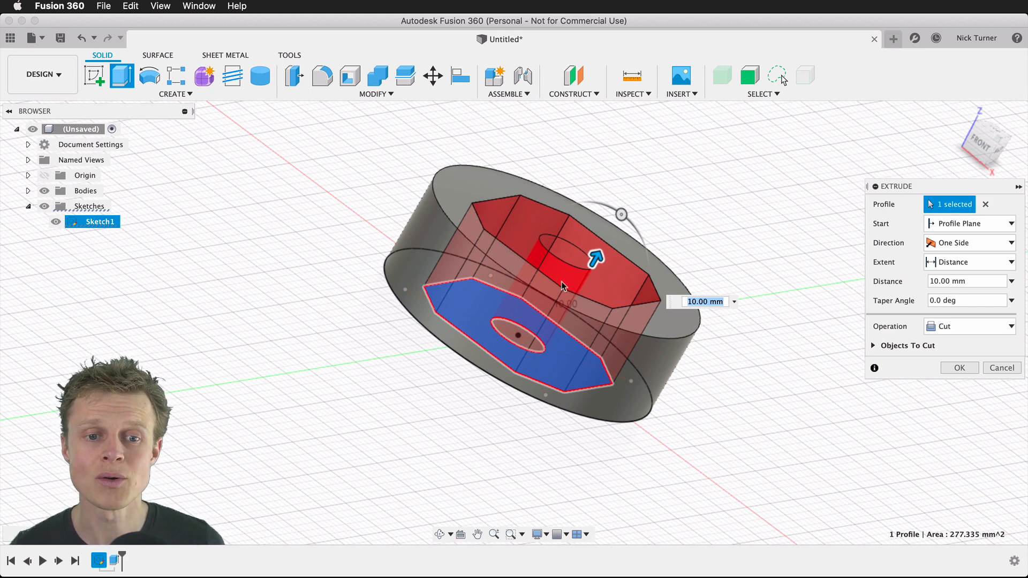
{"action": "mouse_move", "coordinate": [557, 292]}
{"action": "type", "text": "-2"}
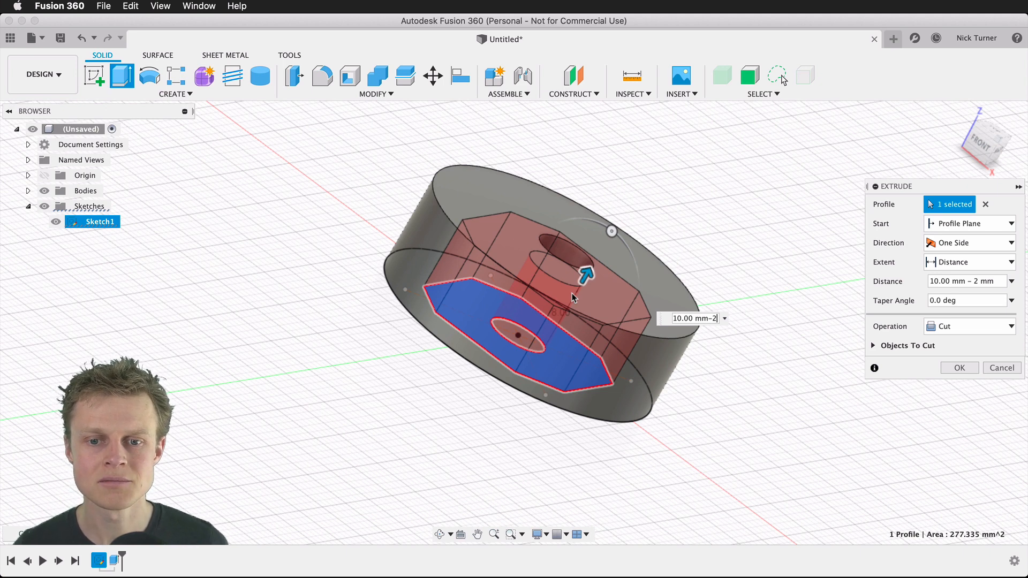
{"action": "left_click", "coordinate": [959, 368]}
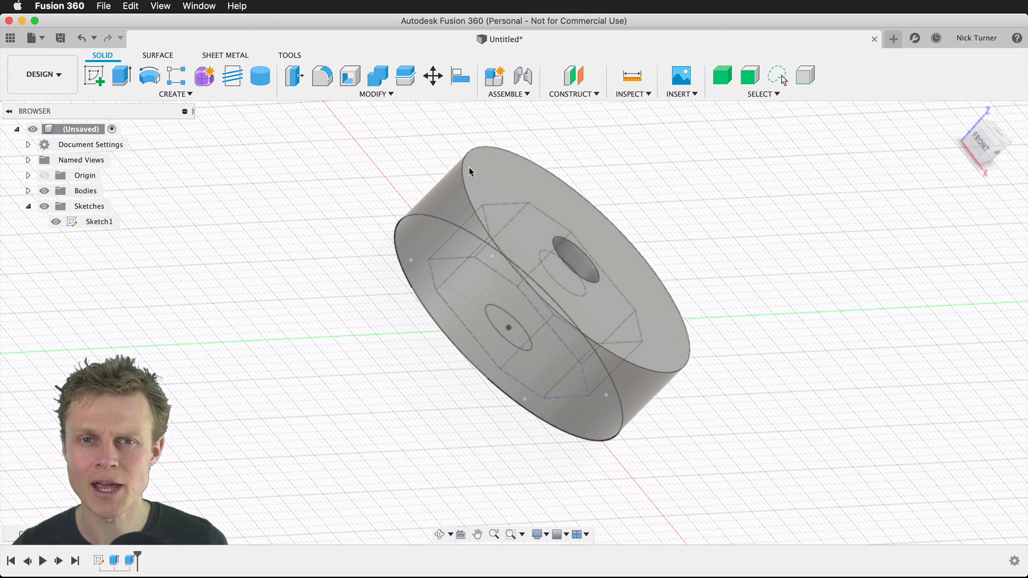
{"action": "mouse_move", "coordinate": [452, 163]}
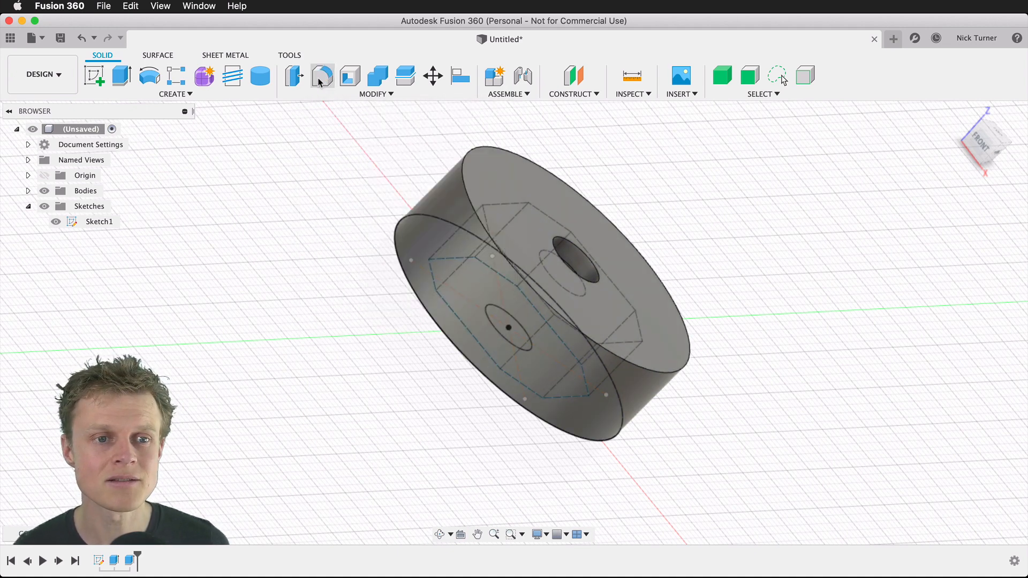
Fillet the disc's top and bottom circular edges with a 2 mm radius.
{"action": "left_click", "coordinate": [321, 76]}
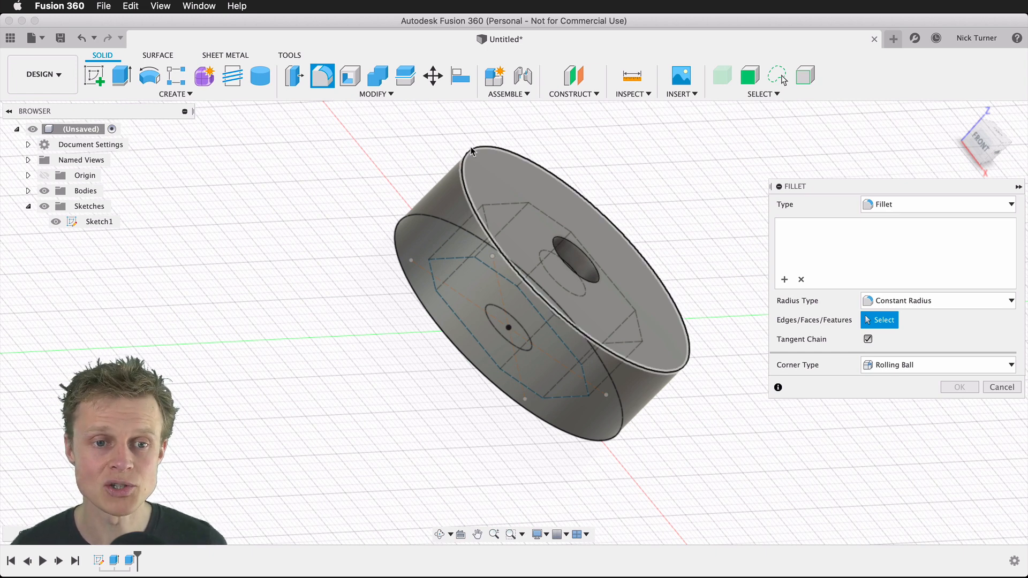
{"action": "left_click", "coordinate": [465, 150]}
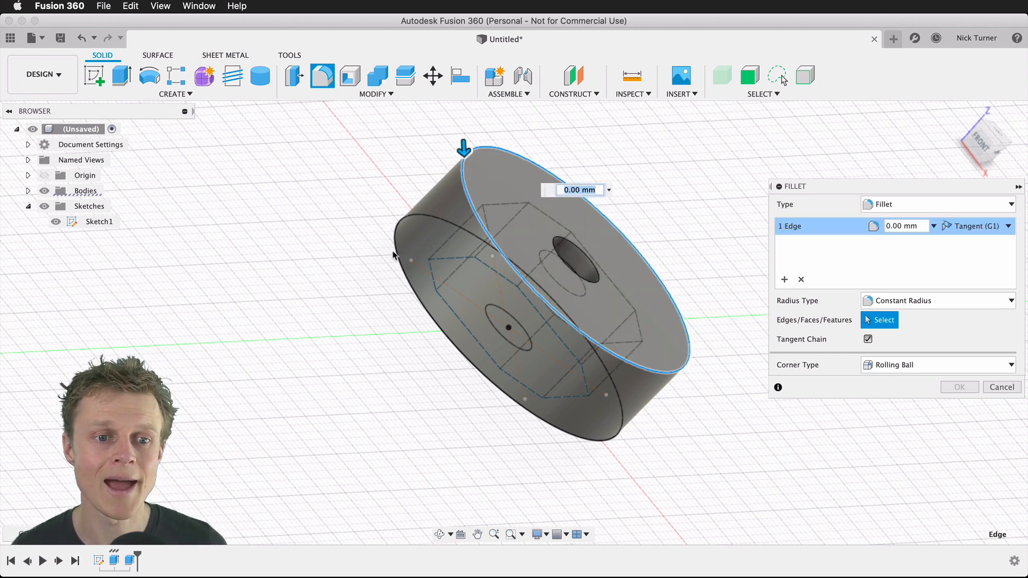
{"action": "left_click", "coordinate": [393, 252]}
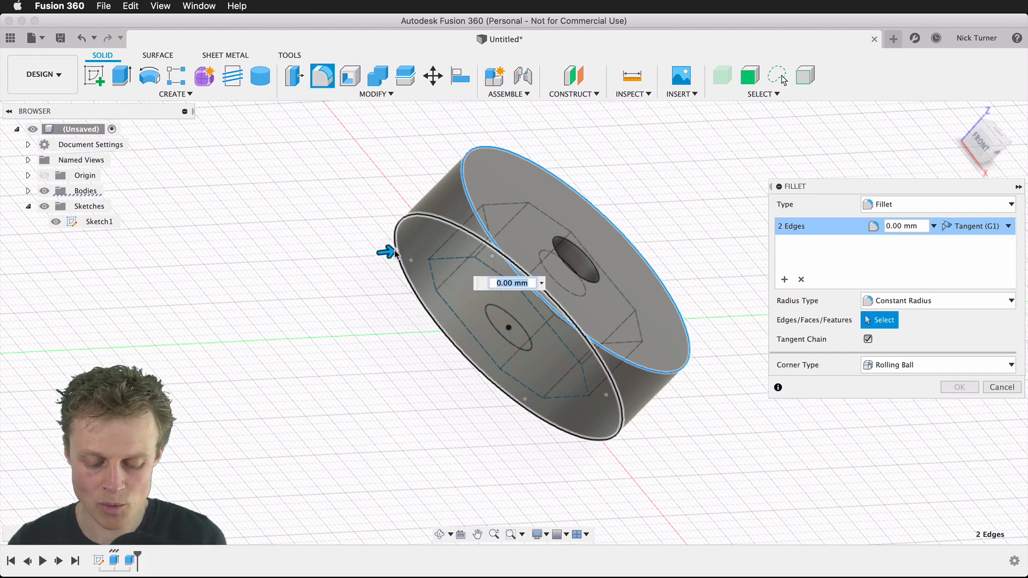
{"action": "type", "text": "2"}
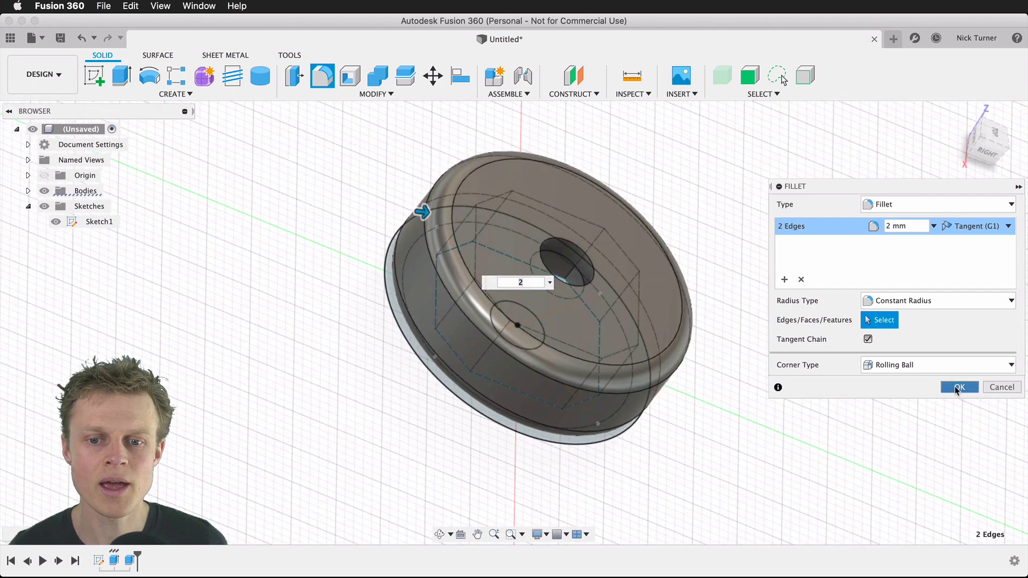
{"action": "left_click", "coordinate": [958, 386]}
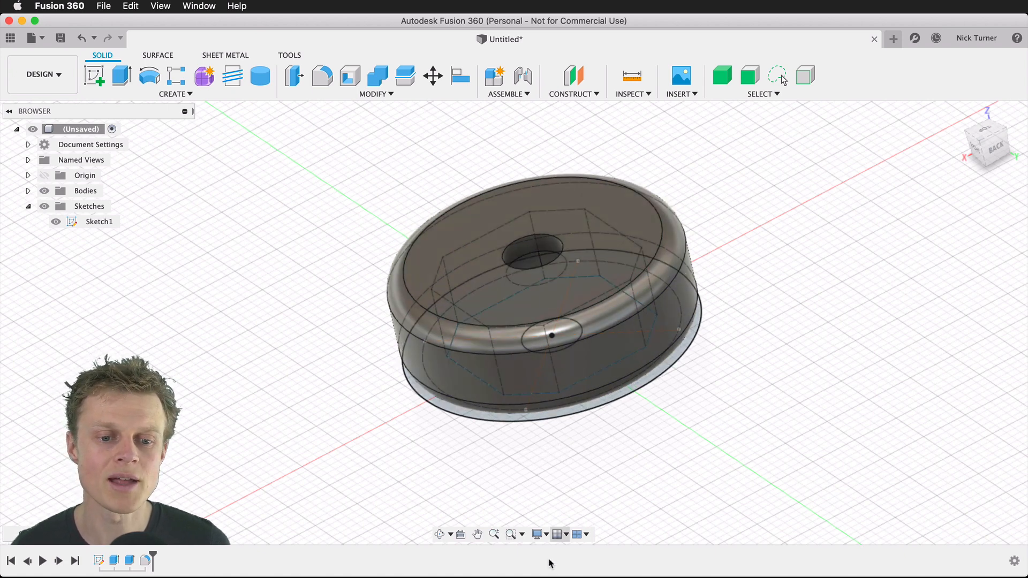
Hide Sketch1 and set the visual style to Shaded with Hidden Edges.
{"action": "left_click", "coordinate": [538, 534]}
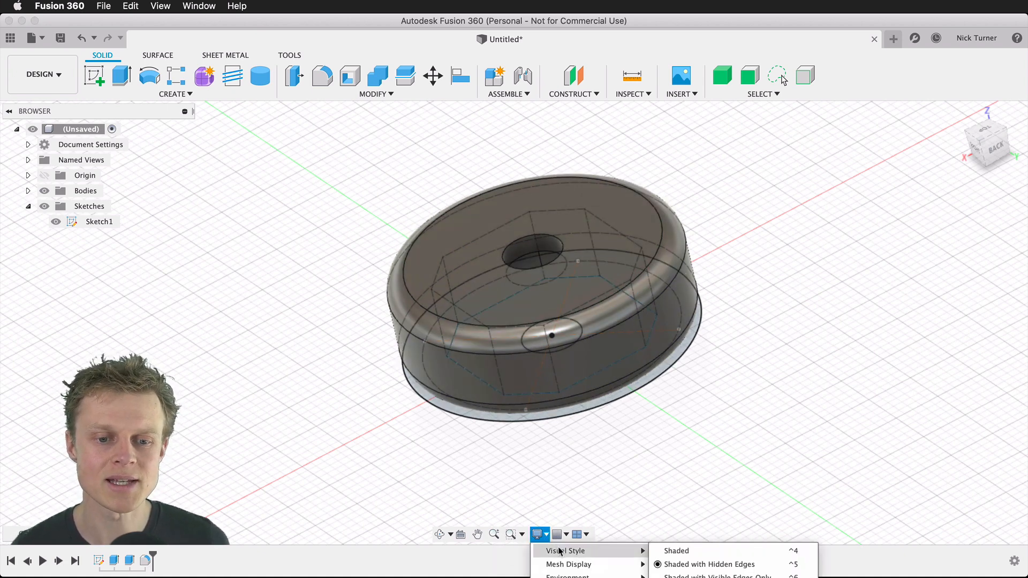
{"action": "left_click", "coordinate": [676, 551]}
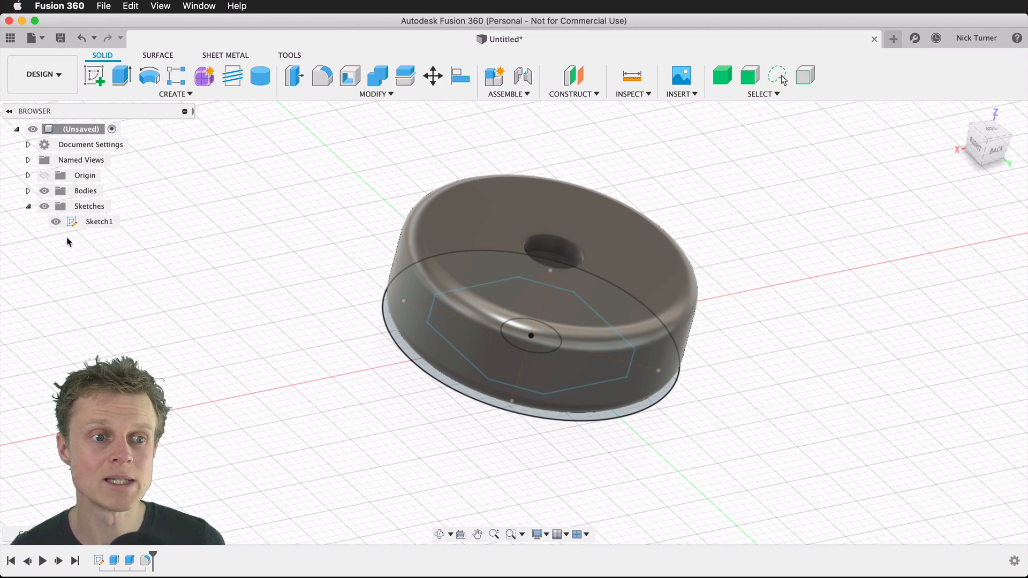
{"action": "left_click", "coordinate": [55, 222]}
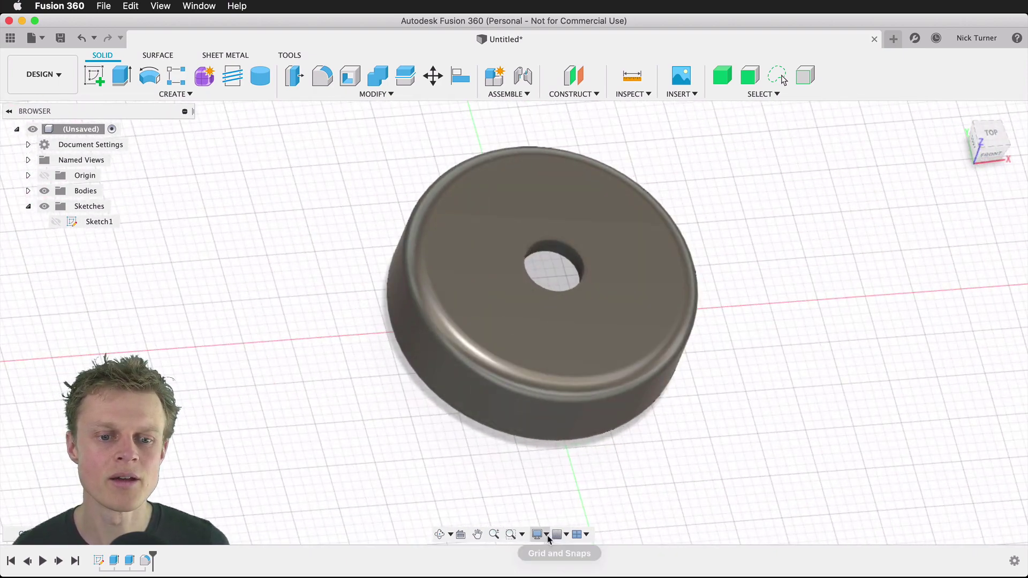
{"action": "left_click", "coordinate": [537, 535]}
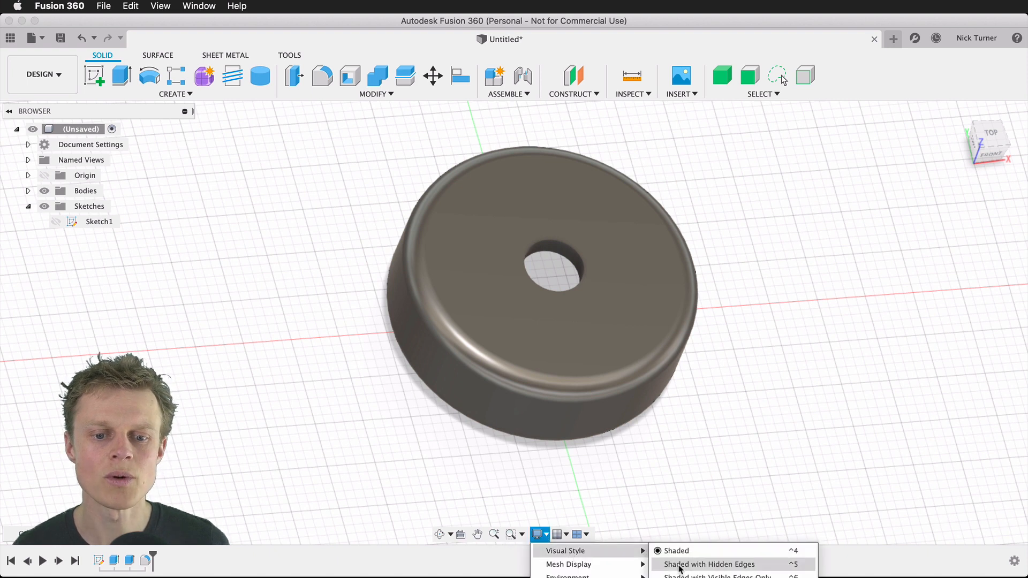
{"action": "left_click", "coordinate": [708, 564]}
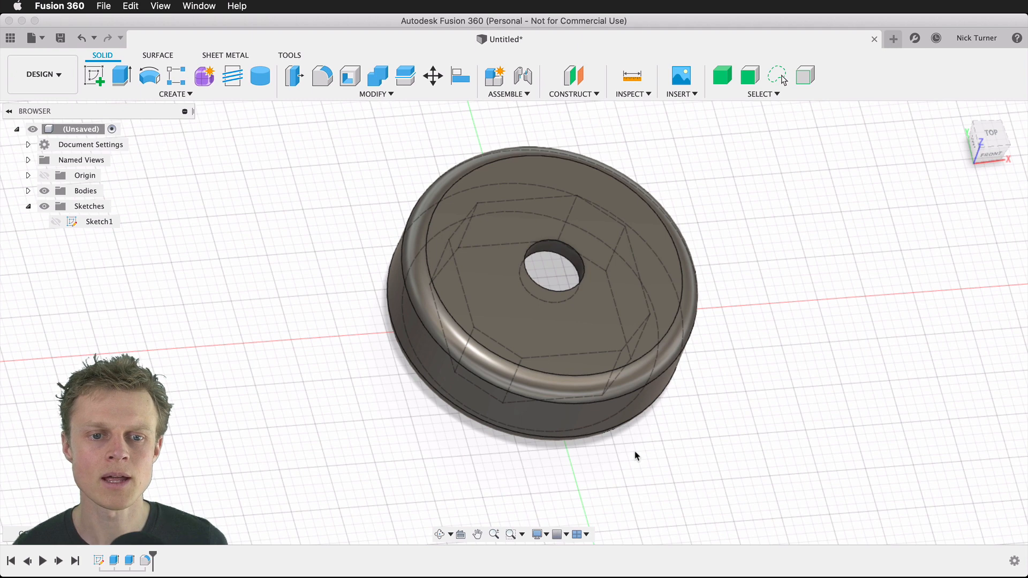
{"action": "mouse_move", "coordinate": [175, 278]}
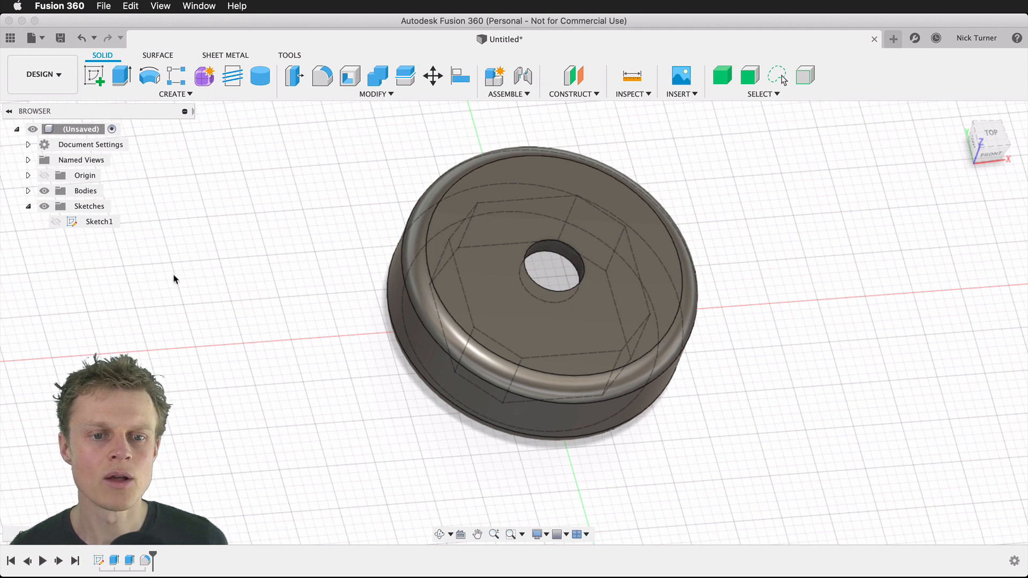
{"action": "mouse_move", "coordinate": [277, 319]}
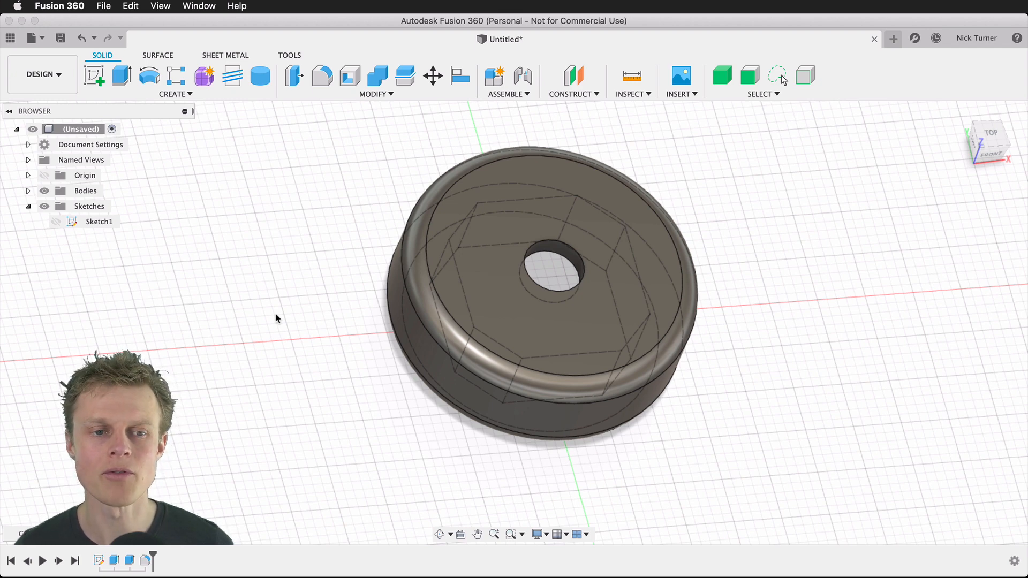
{"action": "mouse_move", "coordinate": [161, 284]}
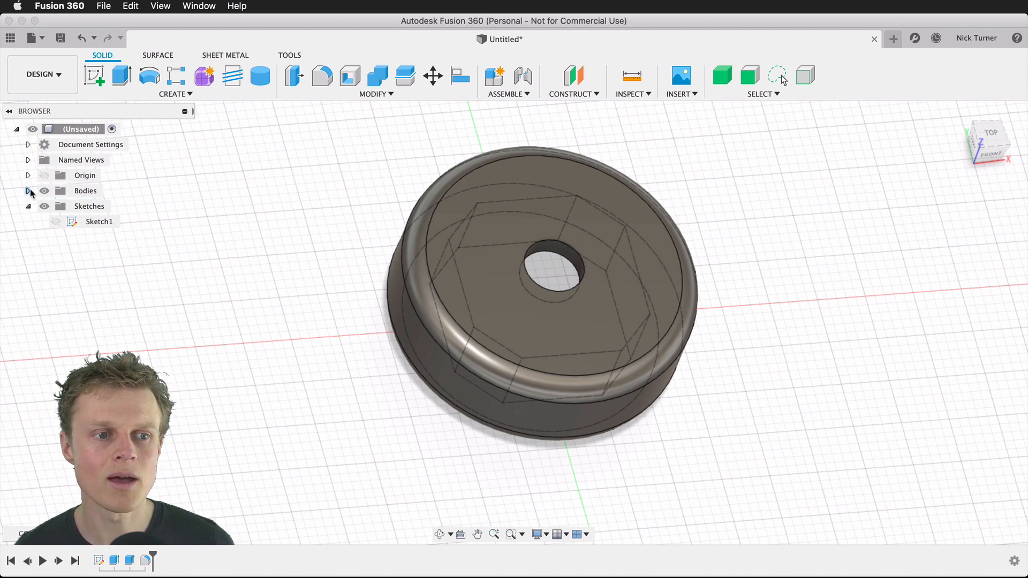
Hide Body1, keep Sketch1 hidden, and start a new sketch on the top plane.
{"action": "left_click", "coordinate": [44, 206]}
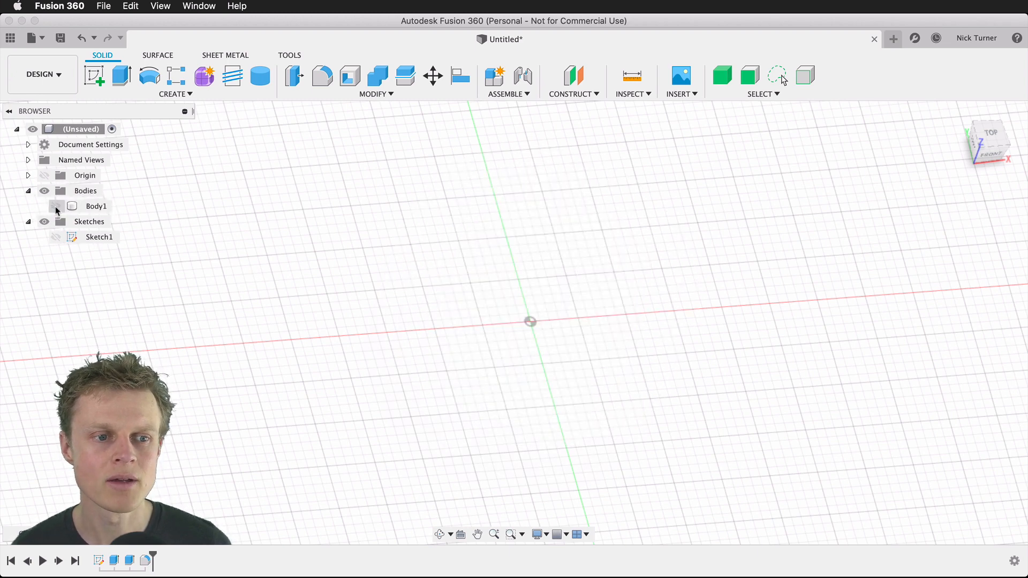
{"action": "left_click", "coordinate": [56, 237]}
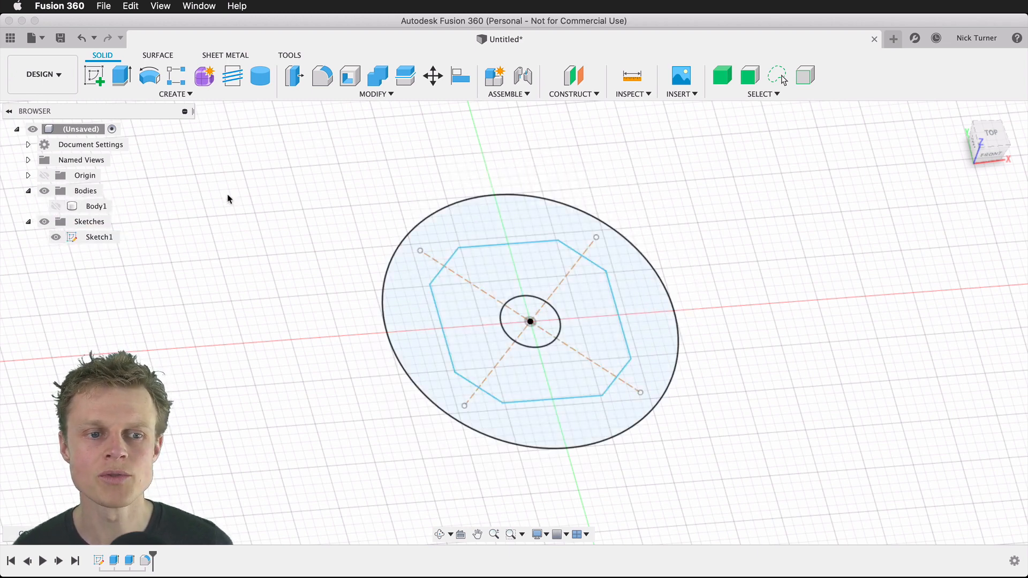
{"action": "left_click", "coordinate": [56, 237]}
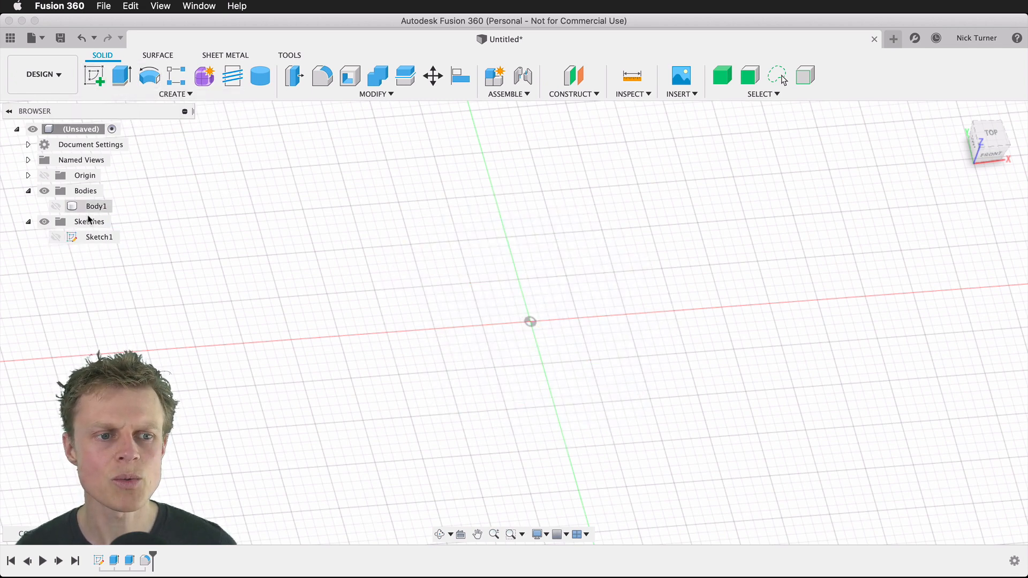
{"action": "left_click", "coordinate": [96, 76]}
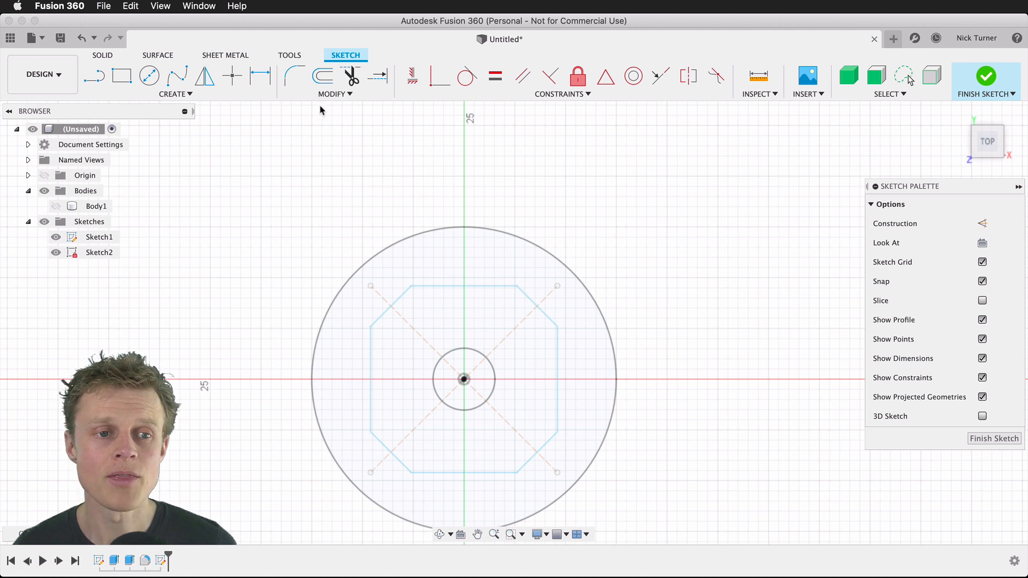
Place a small circle atop the 30 mm outer circle and open the sketch CREATE list.
{"action": "left_click", "coordinate": [149, 75]}
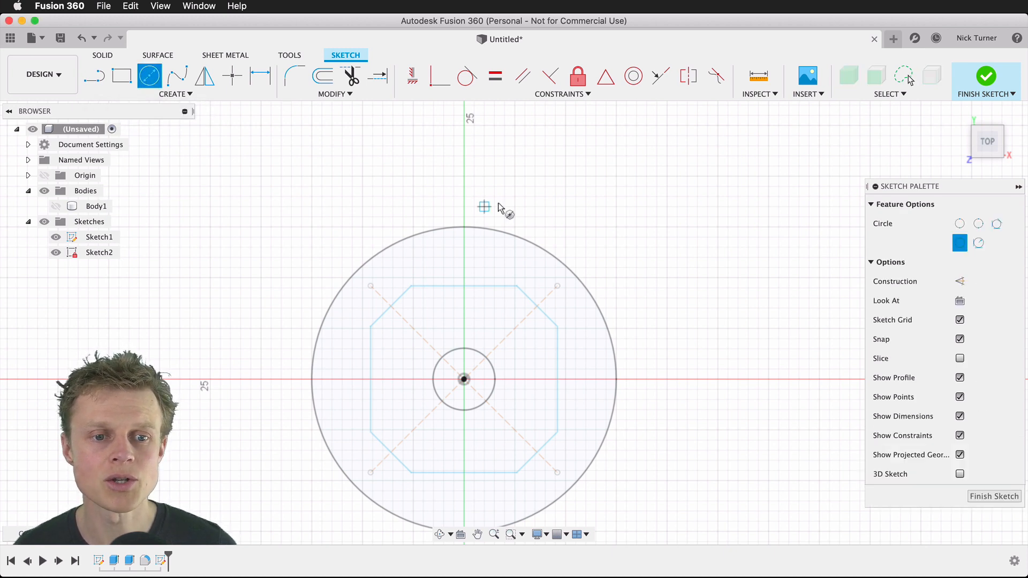
{"action": "mouse_move", "coordinate": [465, 234]}
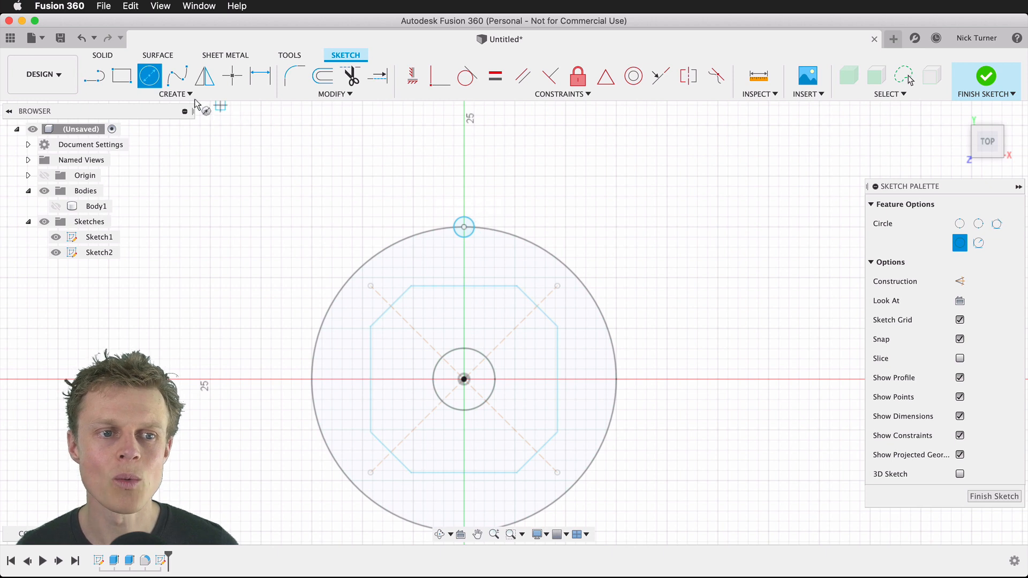
{"action": "left_click", "coordinate": [175, 93]}
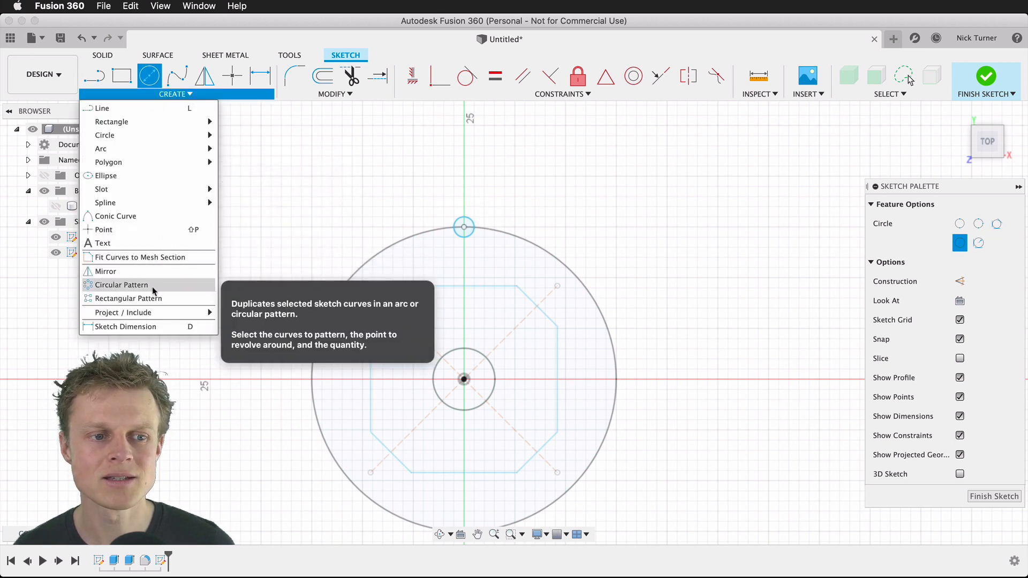
{"action": "mouse_move", "coordinate": [128, 298]}
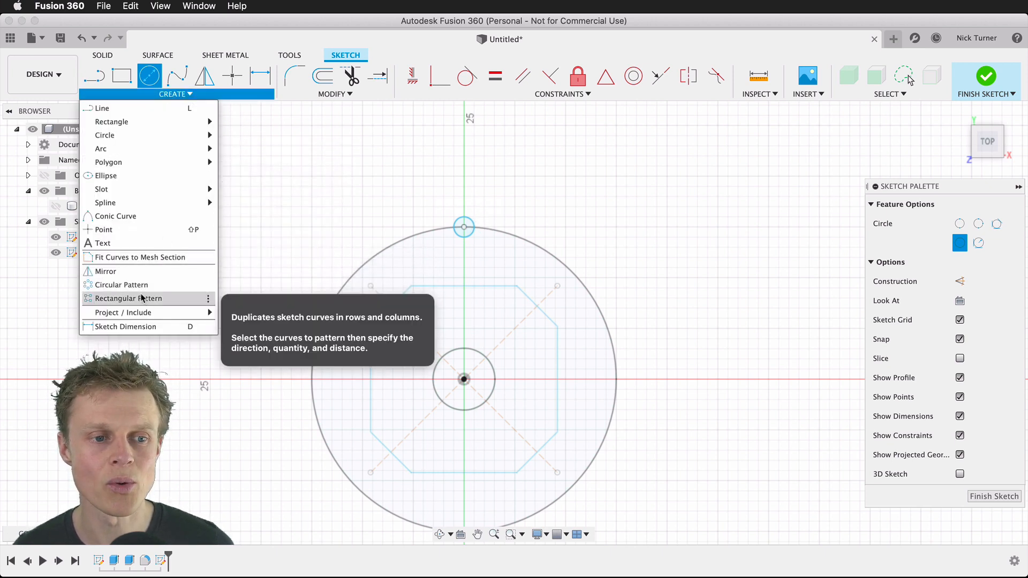
Circular-pattern the small top circle 16 times around the disc centre point.
{"action": "left_click", "coordinate": [122, 284]}
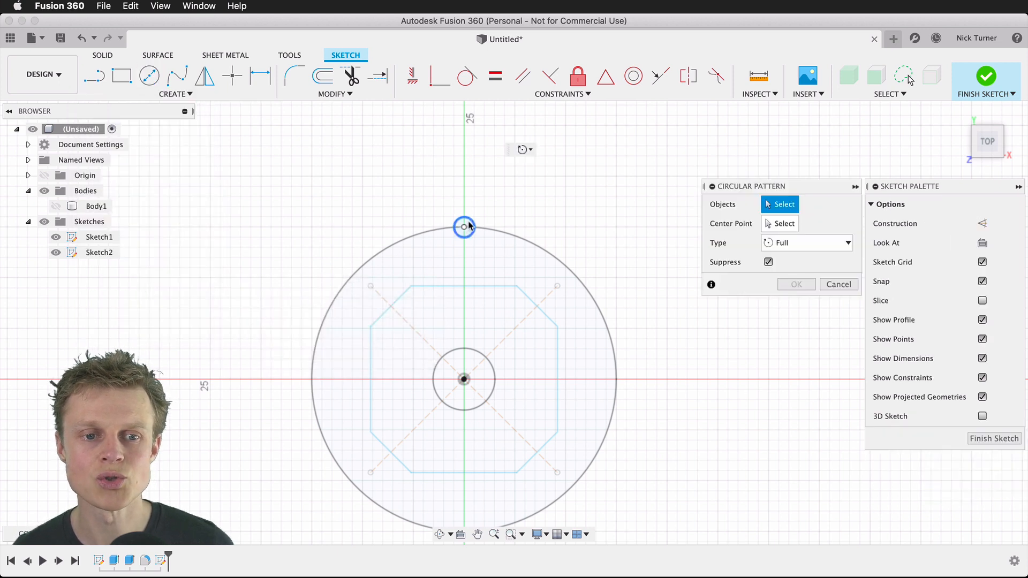
{"action": "left_click", "coordinate": [464, 228]}
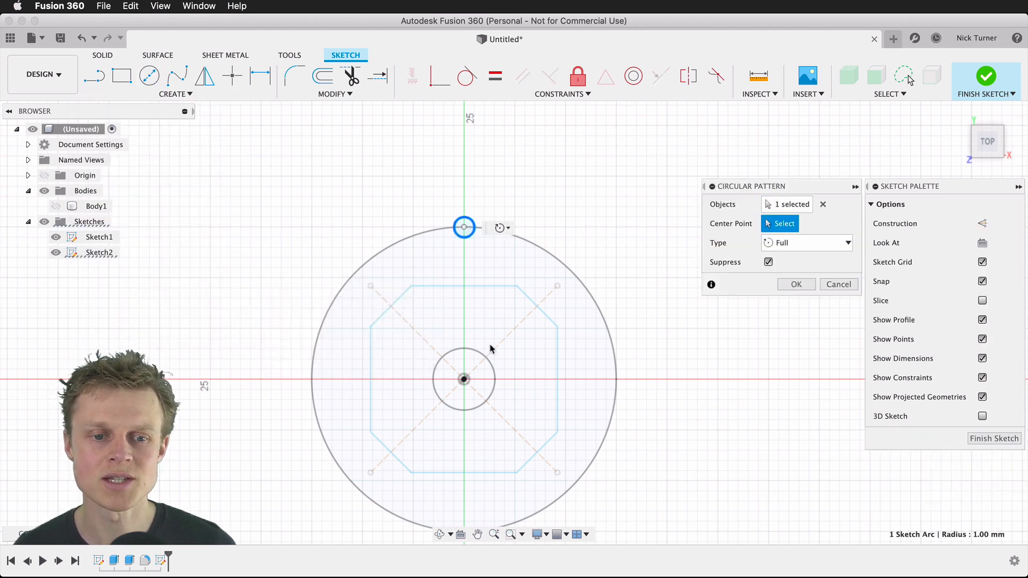
{"action": "left_click", "coordinate": [462, 379]}
{"action": "type", "text": "16"}
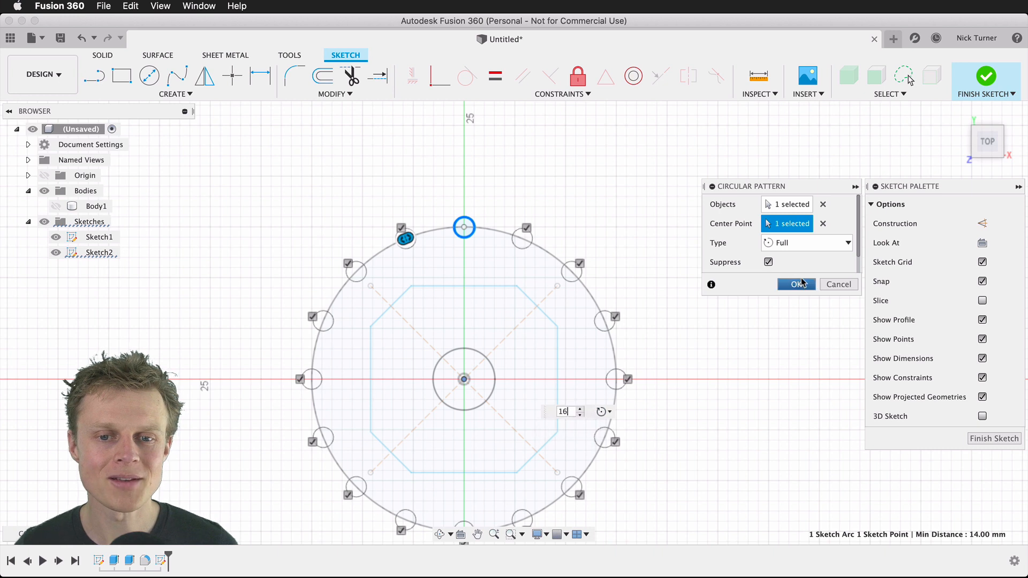
{"action": "left_click", "coordinate": [794, 283]}
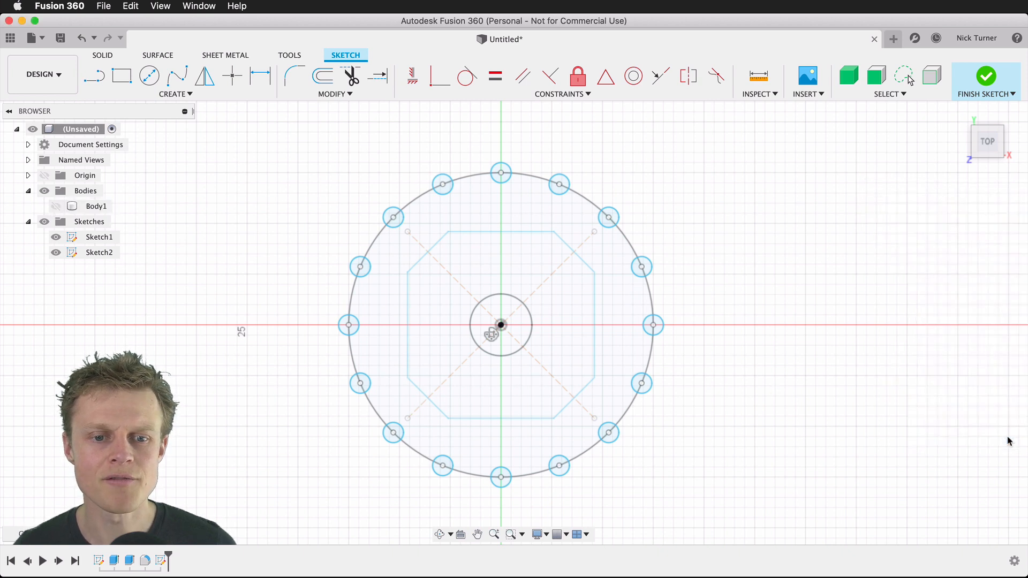
Finish the second sketch, hide Sketch1, and clear stray selections on the disc.
{"action": "left_click", "coordinate": [985, 77]}
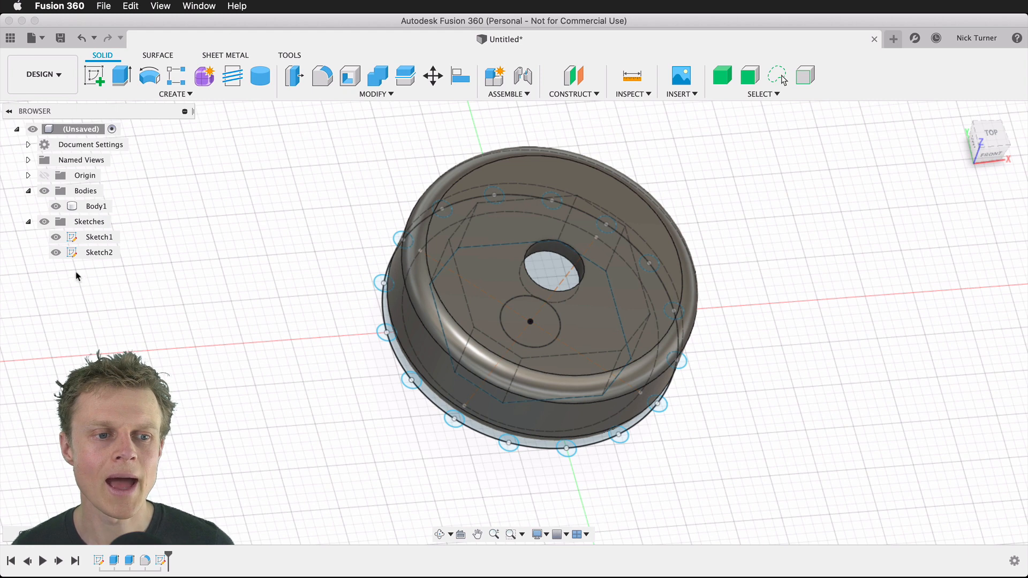
{"action": "mouse_move", "coordinate": [685, 436]}
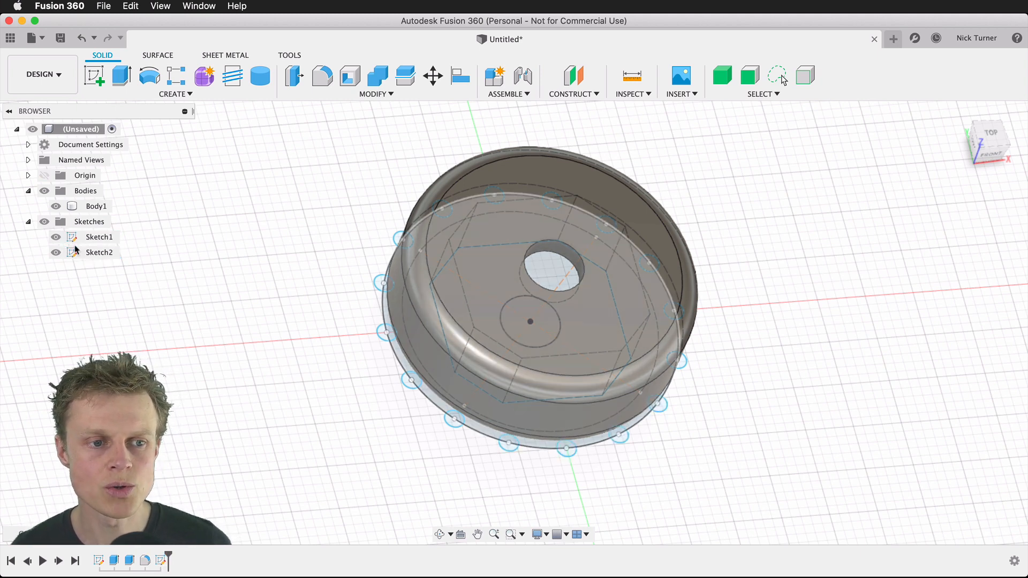
{"action": "left_click", "coordinate": [100, 237]}
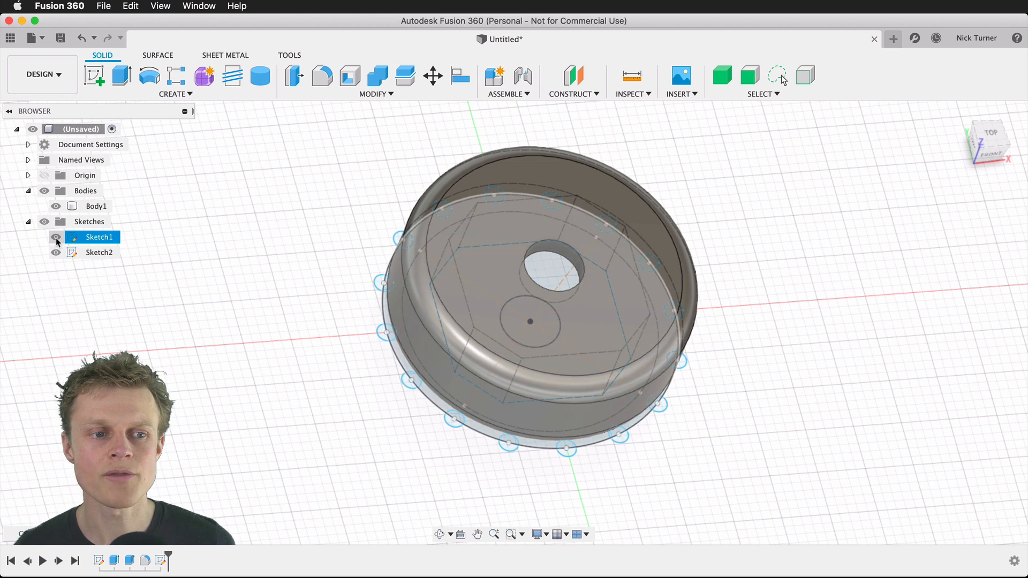
{"action": "left_click", "coordinate": [56, 236]}
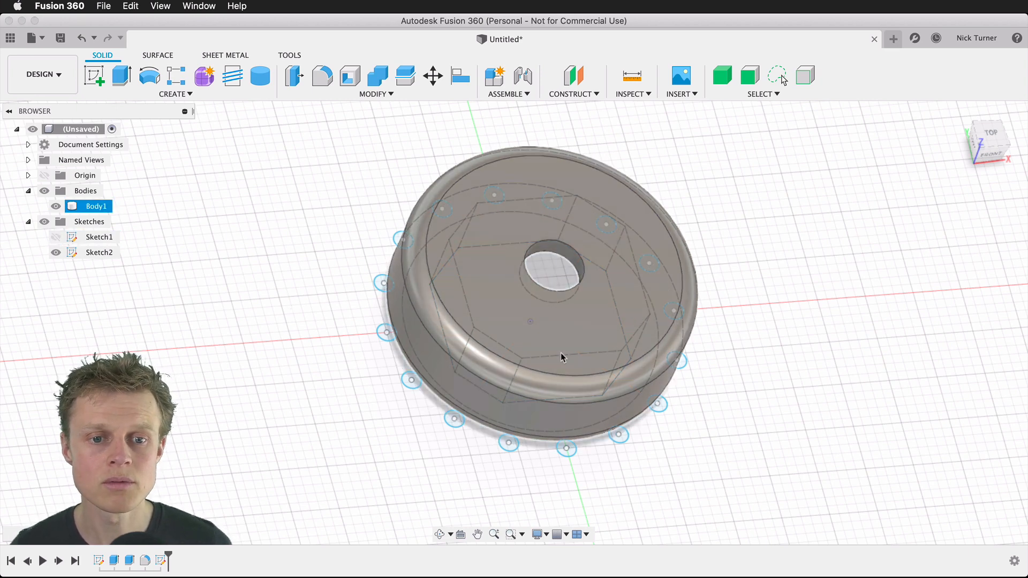
{"action": "left_click", "coordinate": [744, 462]}
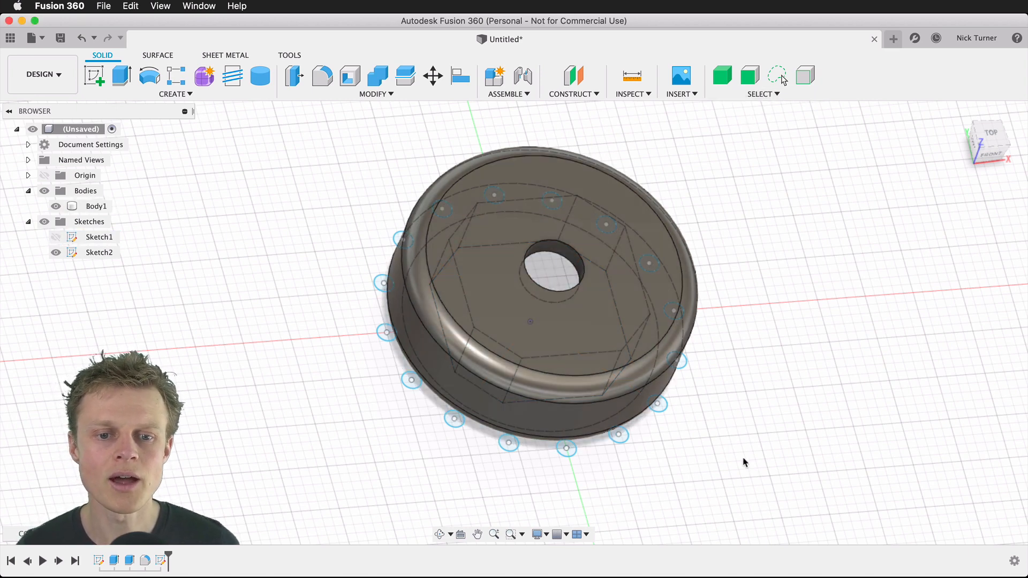
{"action": "left_click", "coordinate": [511, 204]}
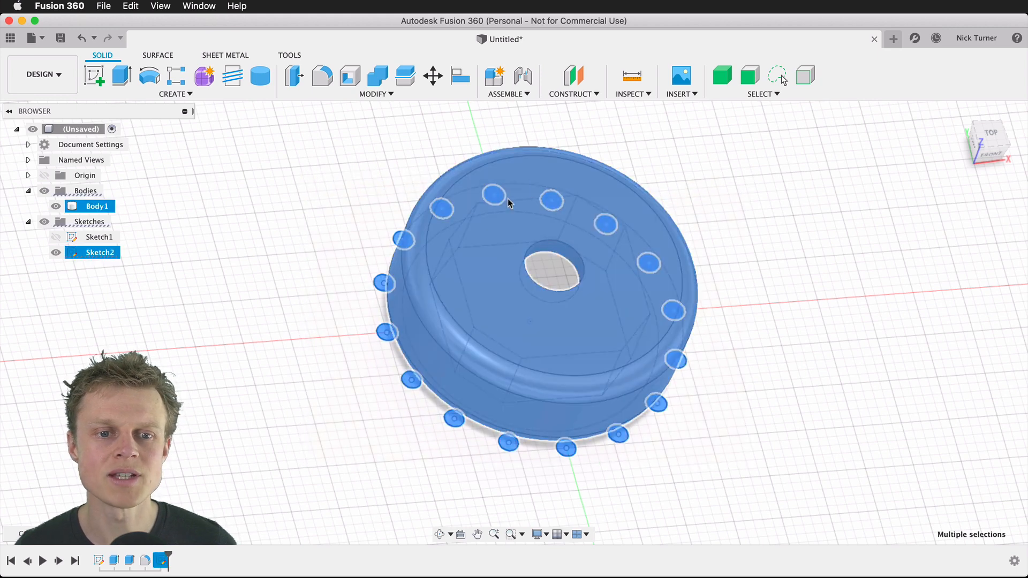
{"action": "mouse_move", "coordinate": [546, 182]}
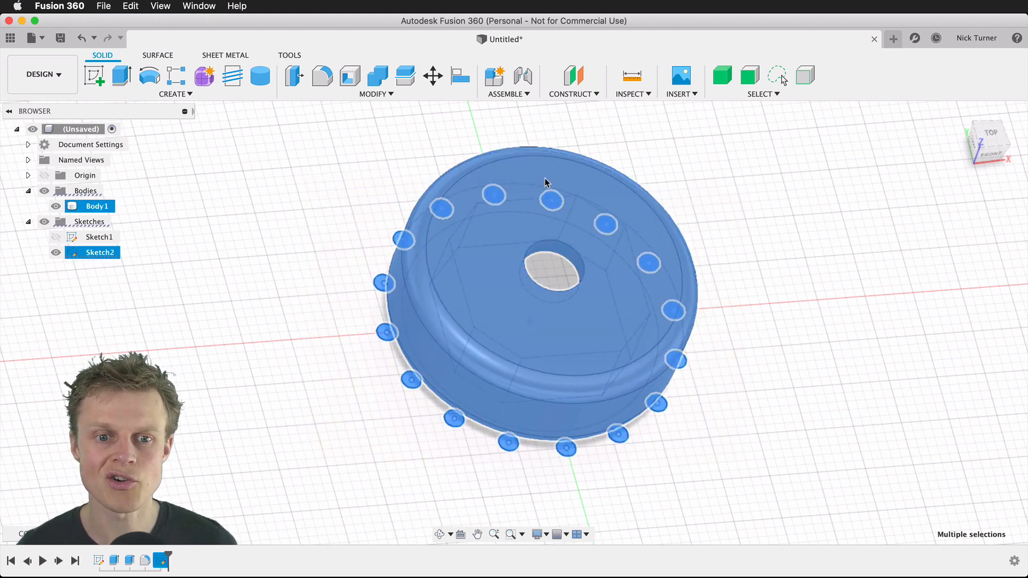
{"action": "left_click", "coordinate": [706, 161]}
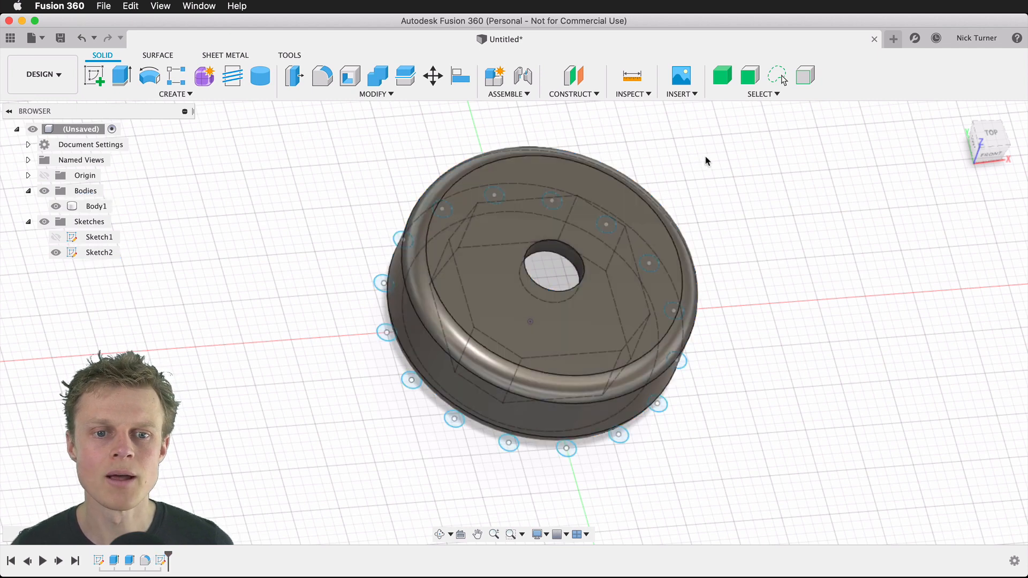
Uncheck Bodies in the selection filters and pick the rim circle profiles.
{"action": "left_click", "coordinate": [761, 94]}
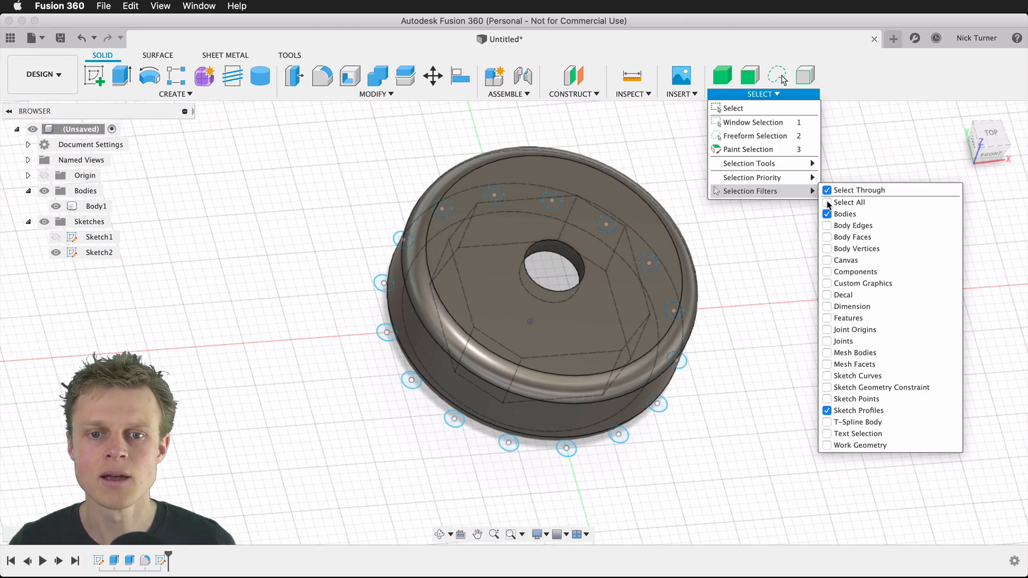
{"action": "left_click", "coordinate": [826, 214]}
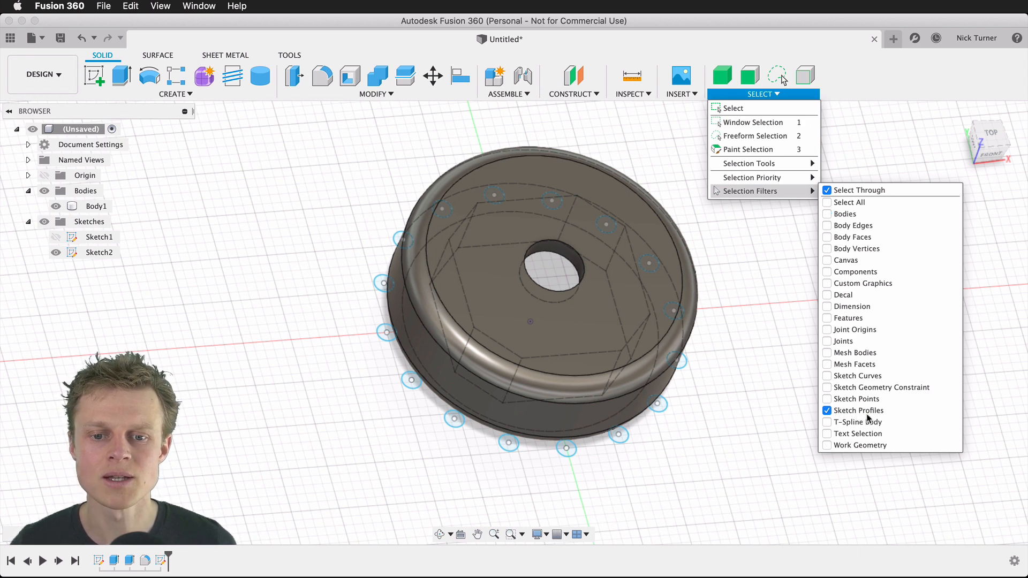
{"action": "left_click", "coordinate": [779, 502]}
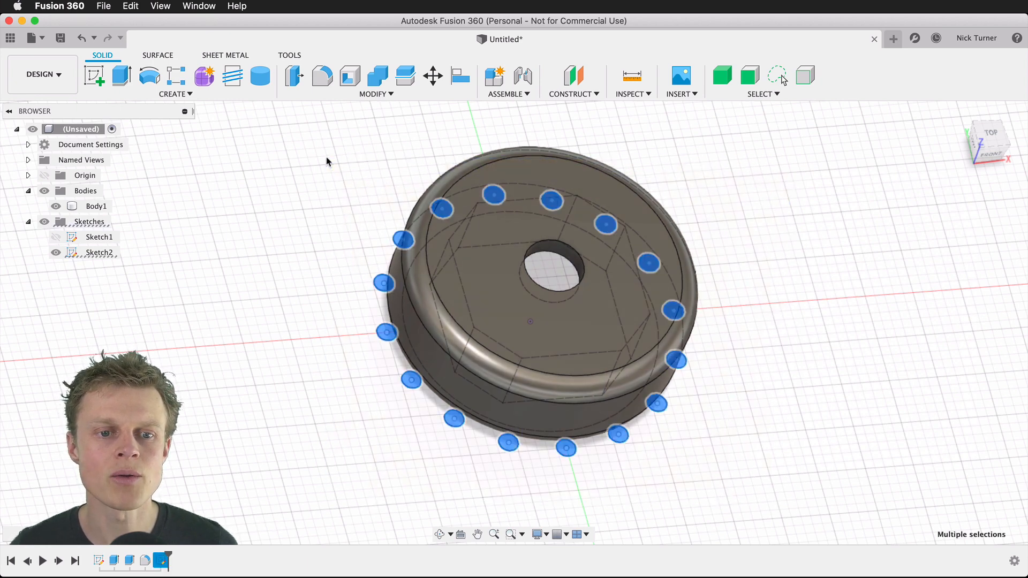
{"action": "left_click", "coordinate": [101, 252]}
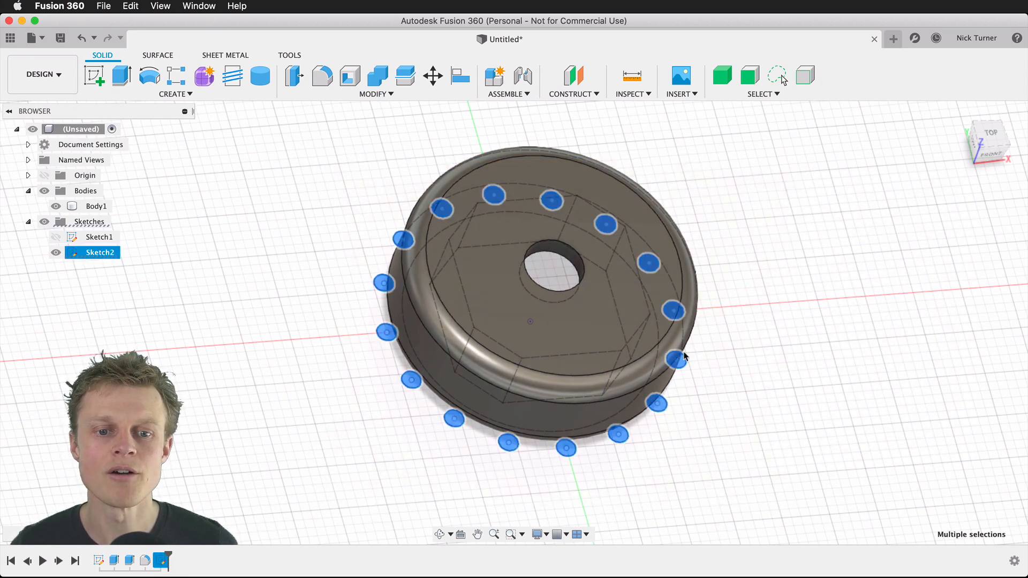
{"action": "mouse_move", "coordinate": [385, 228]}
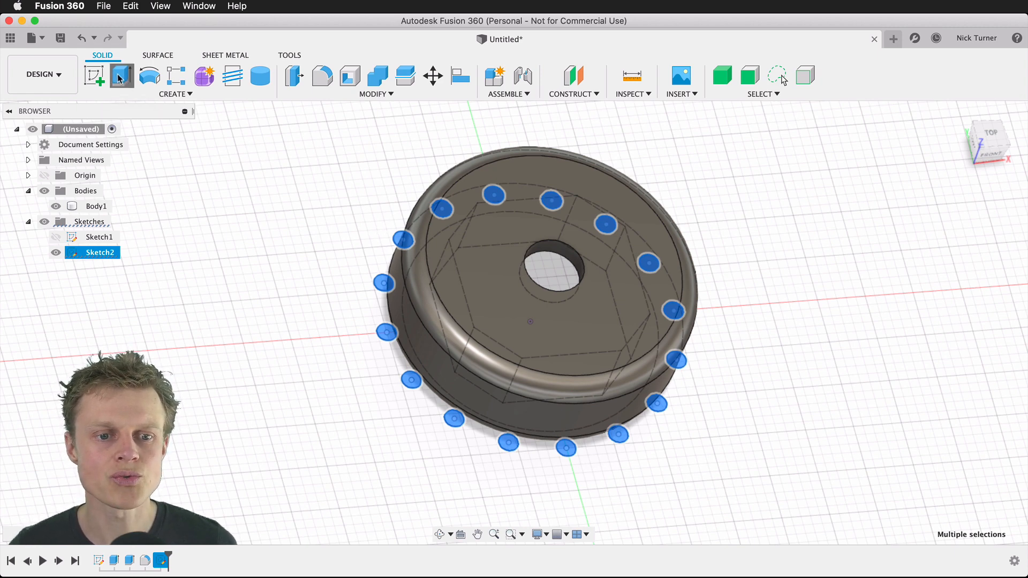
Extrude the 16 rim circle profiles as a 10 mm cut into the disc.
{"action": "left_click", "coordinate": [122, 76]}
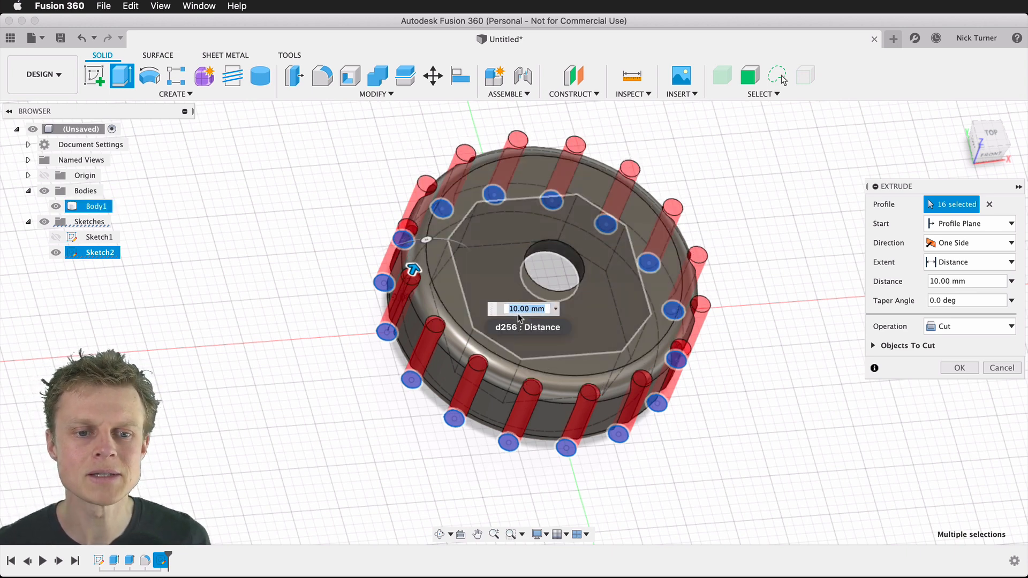
{"action": "mouse_move", "coordinate": [599, 341]}
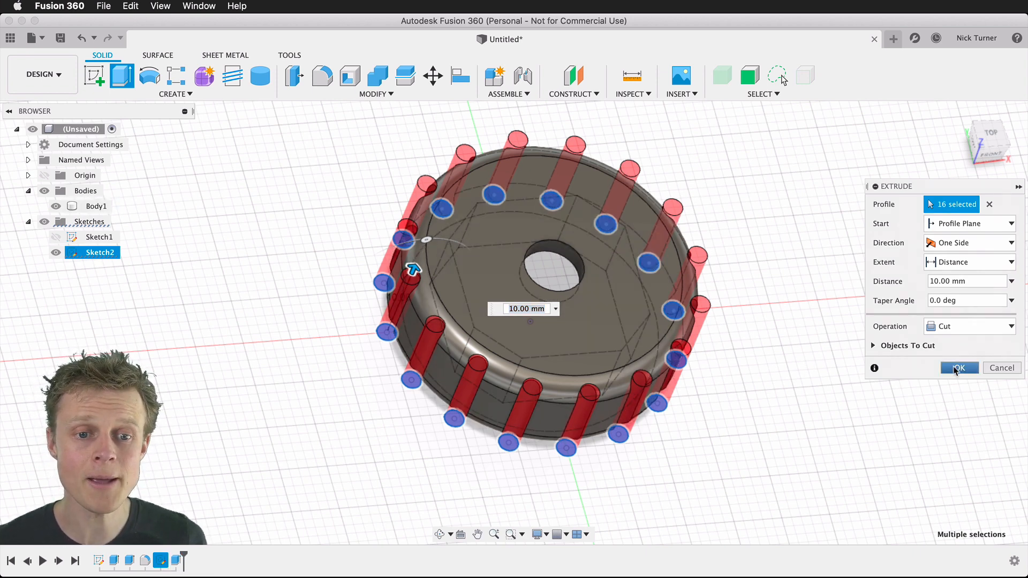
{"action": "left_click", "coordinate": [959, 368]}
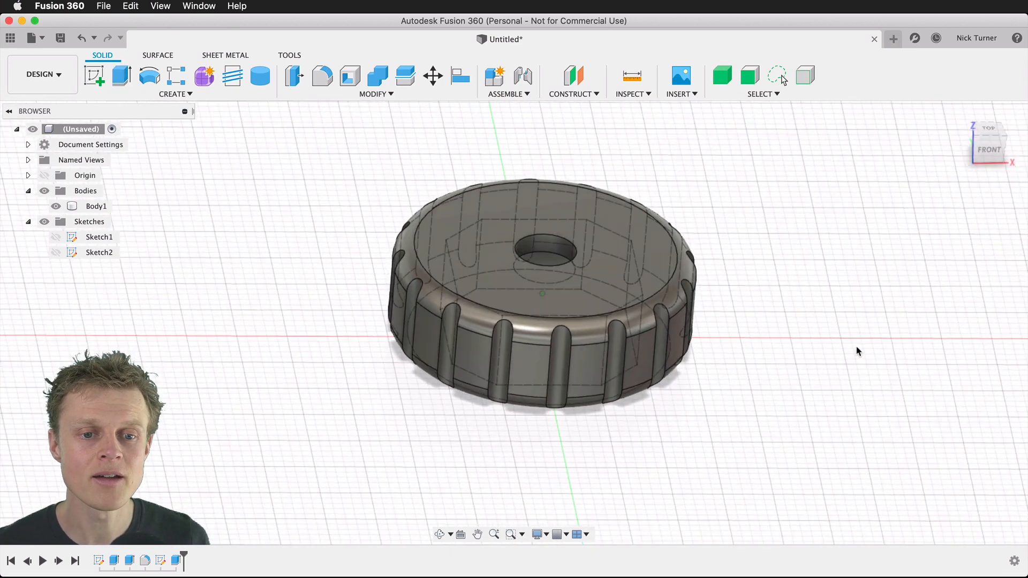